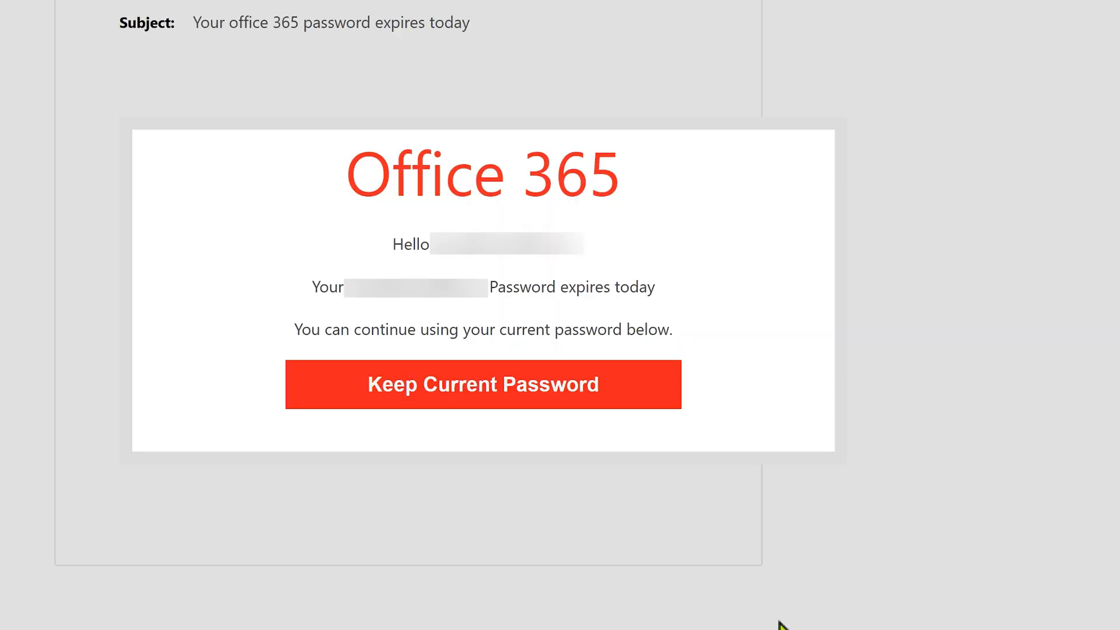
Show the Attack simulation training overview with its recent simulations
{"action": "left_click", "coordinate": [483, 384]}
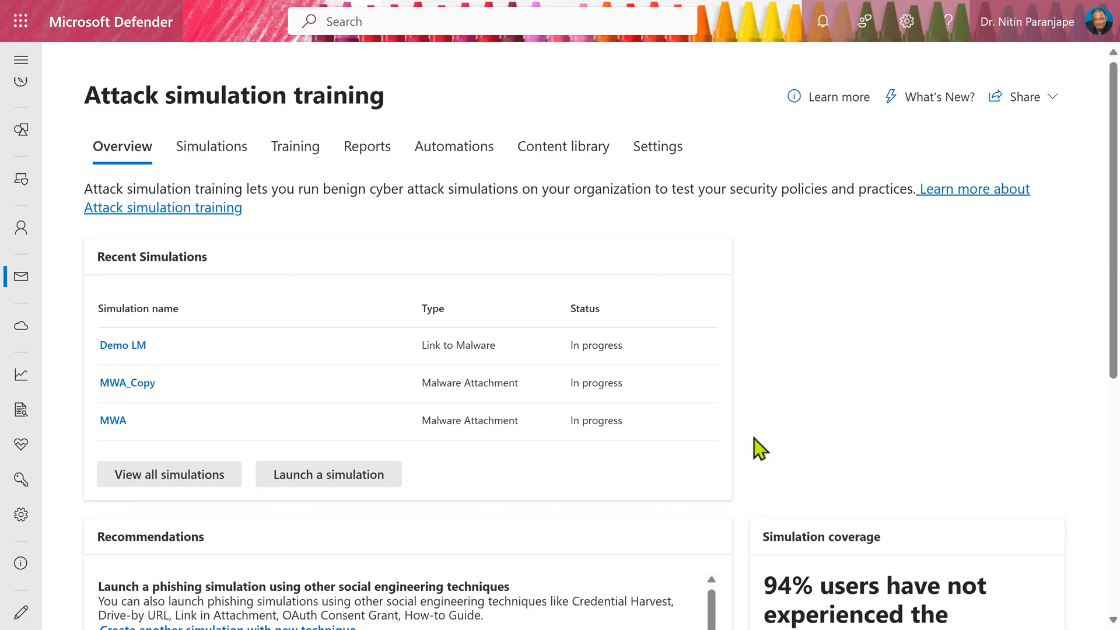
{"action": "mouse_move", "coordinate": [329, 475]}
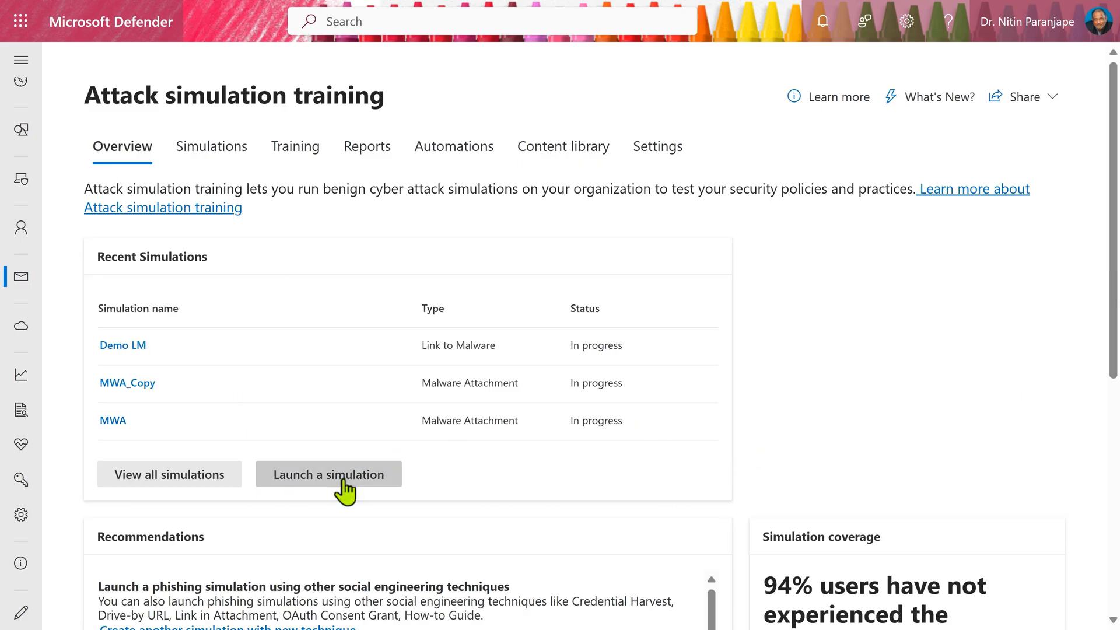
Launch a new simulation with the Credential Harvest technique and give it a name
{"action": "left_click", "coordinate": [329, 473]}
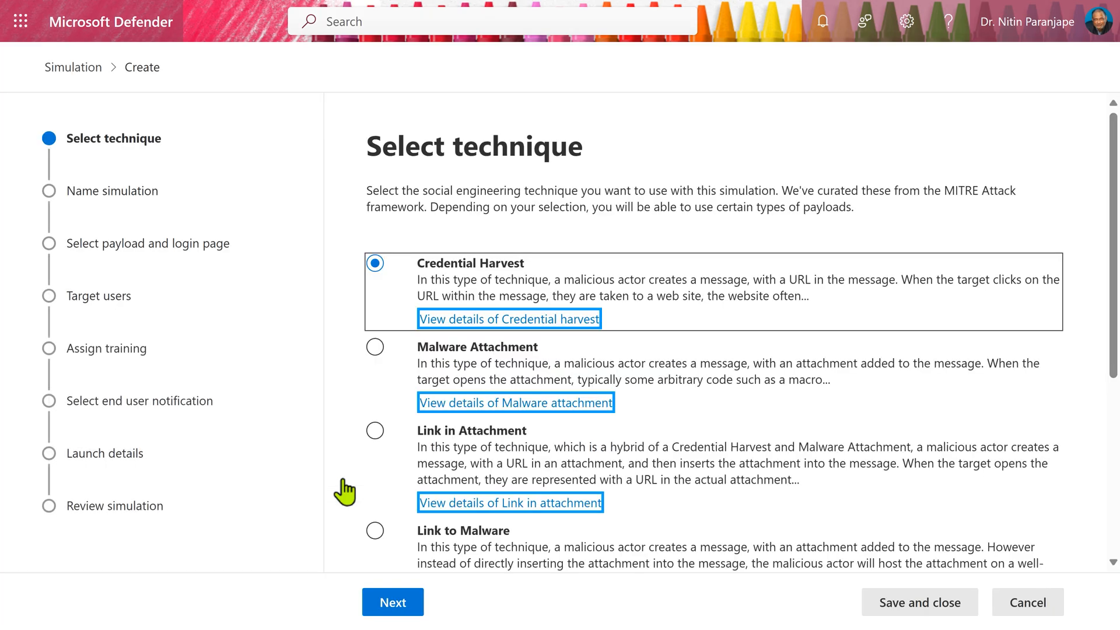
{"action": "mouse_move", "coordinate": [348, 491]}
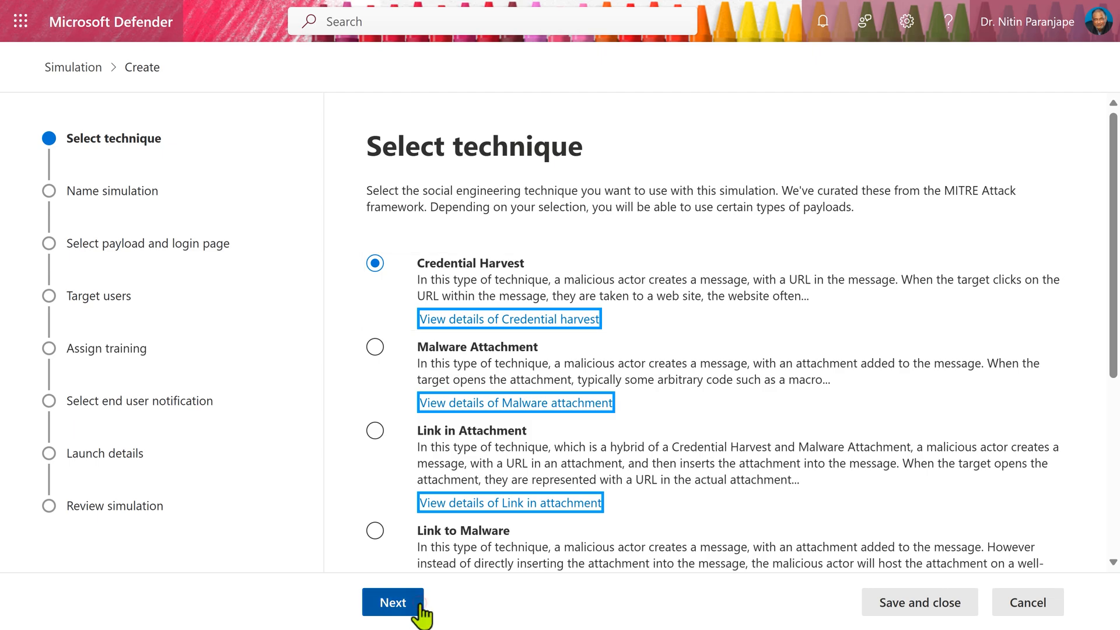
{"action": "left_click", "coordinate": [392, 602]}
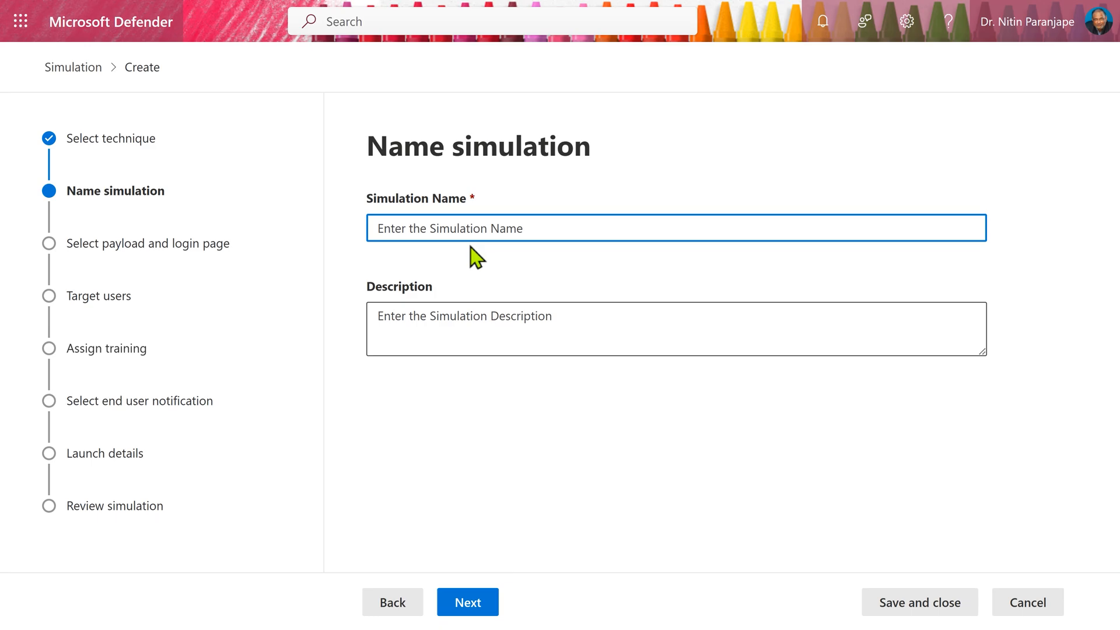
{"action": "left_click", "coordinate": [467, 602]}
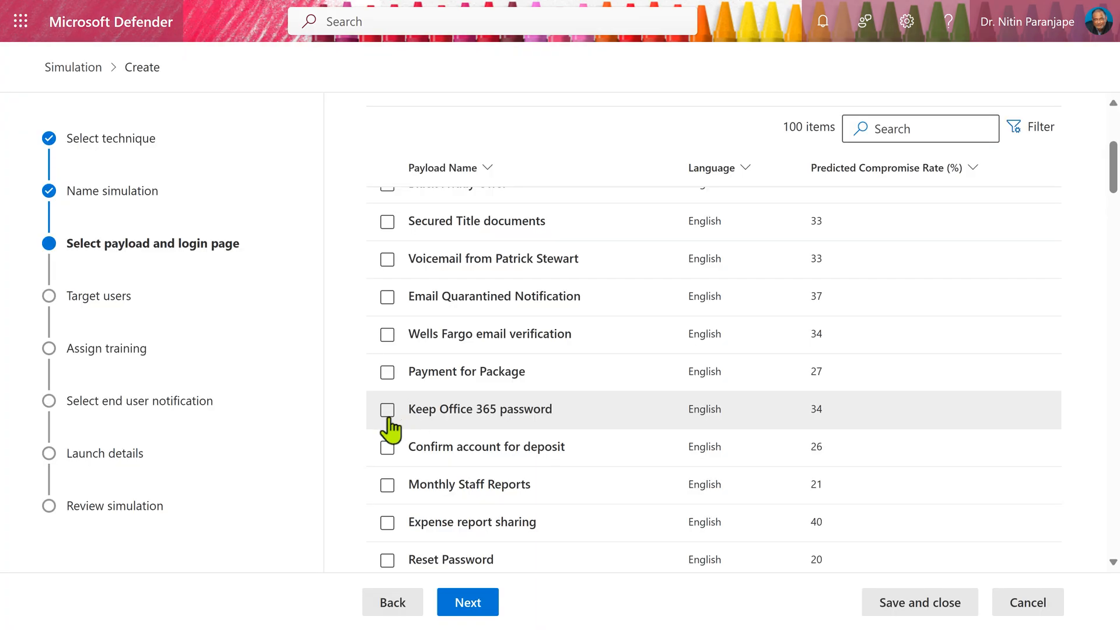
Choose the Keep Office 365 password payload and continue to target users
{"action": "left_click", "coordinate": [386, 409]}
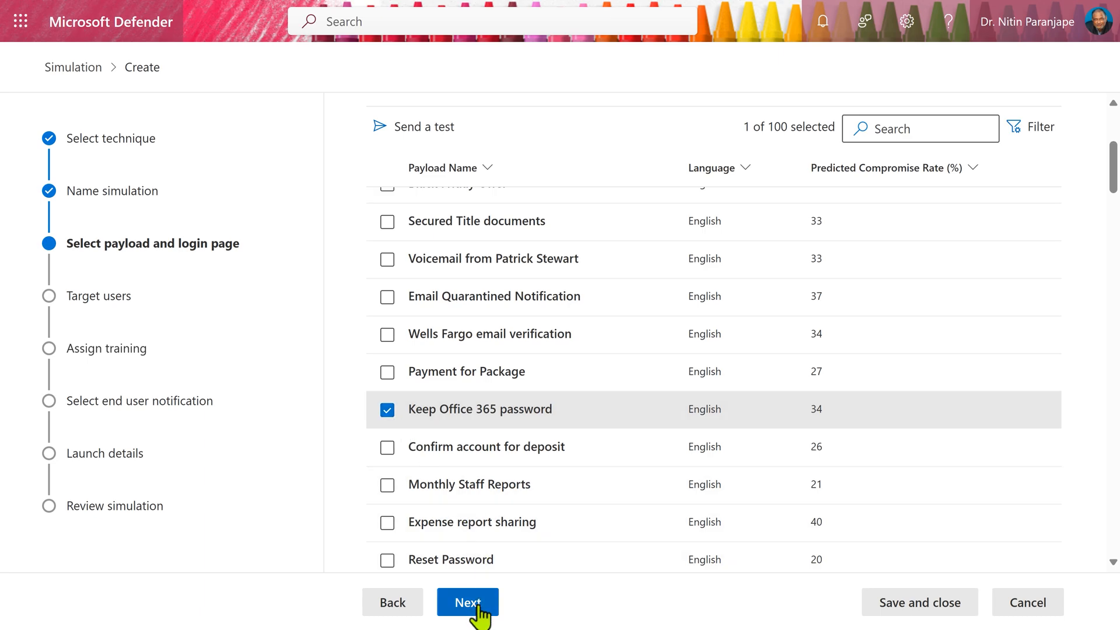
{"action": "left_click", "coordinate": [468, 602]}
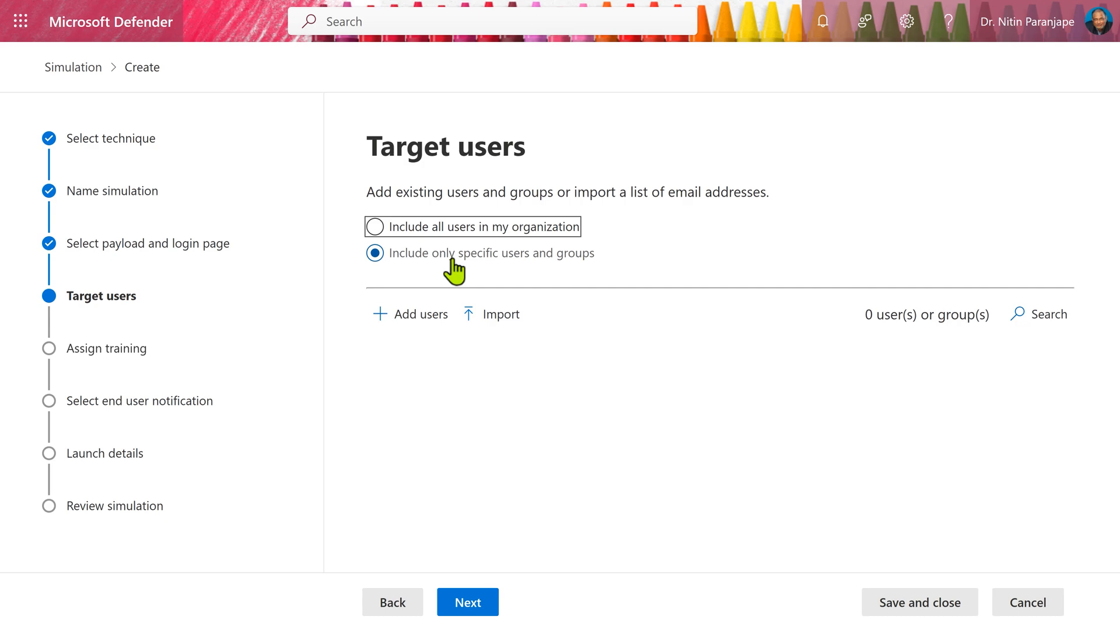
{"action": "mouse_move", "coordinate": [454, 269]}
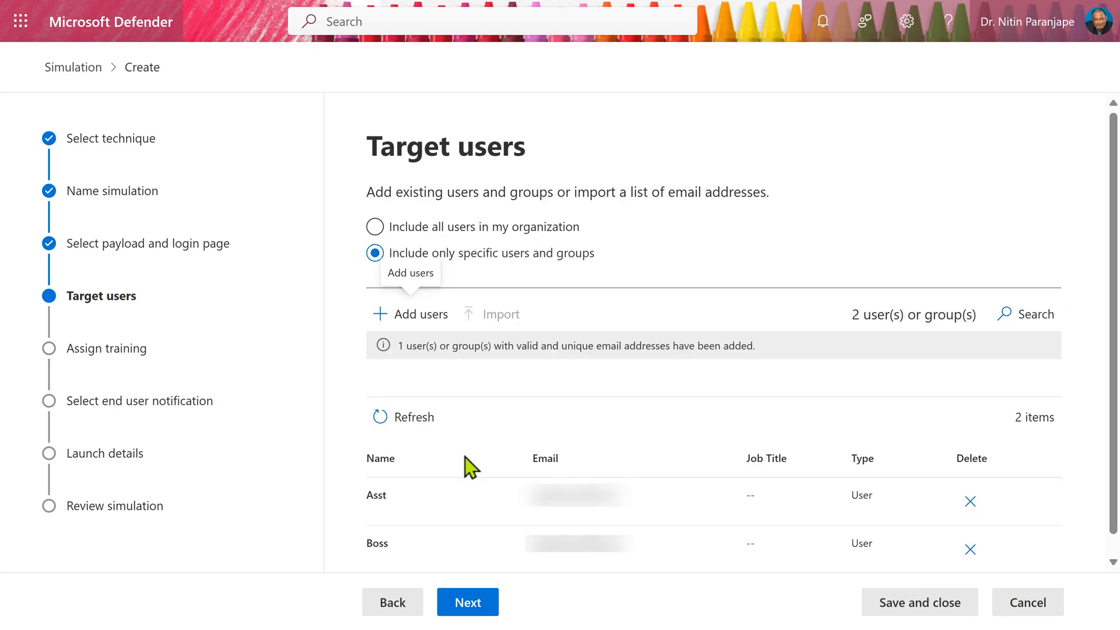
Confirm Asst and Boss as the only targeted users with no exclusions
{"action": "left_click", "coordinate": [466, 602]}
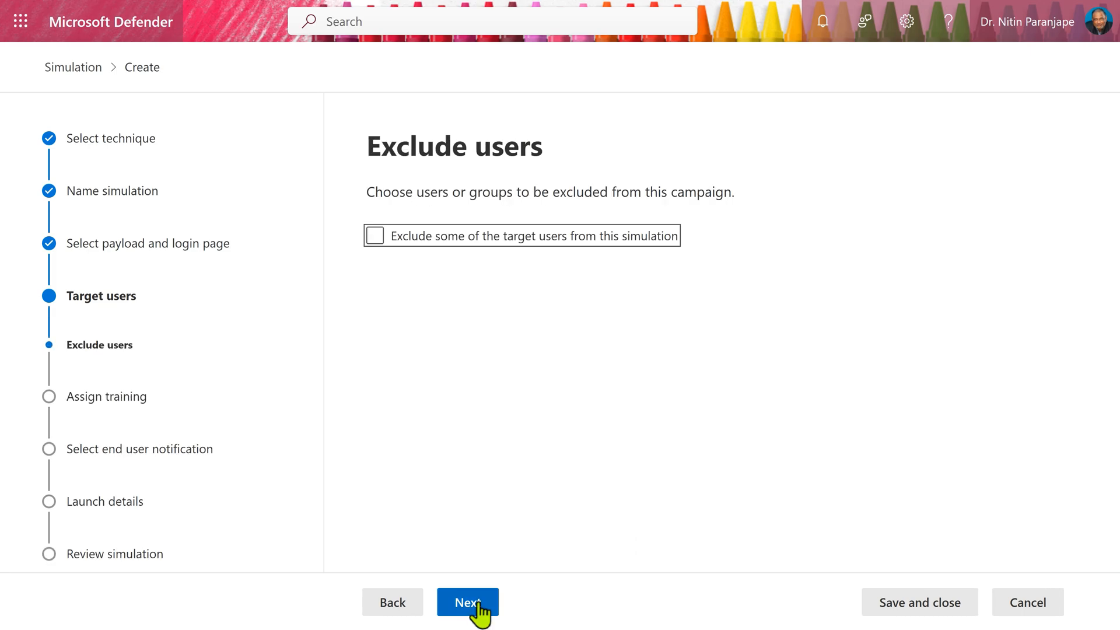
{"action": "left_click", "coordinate": [466, 602]}
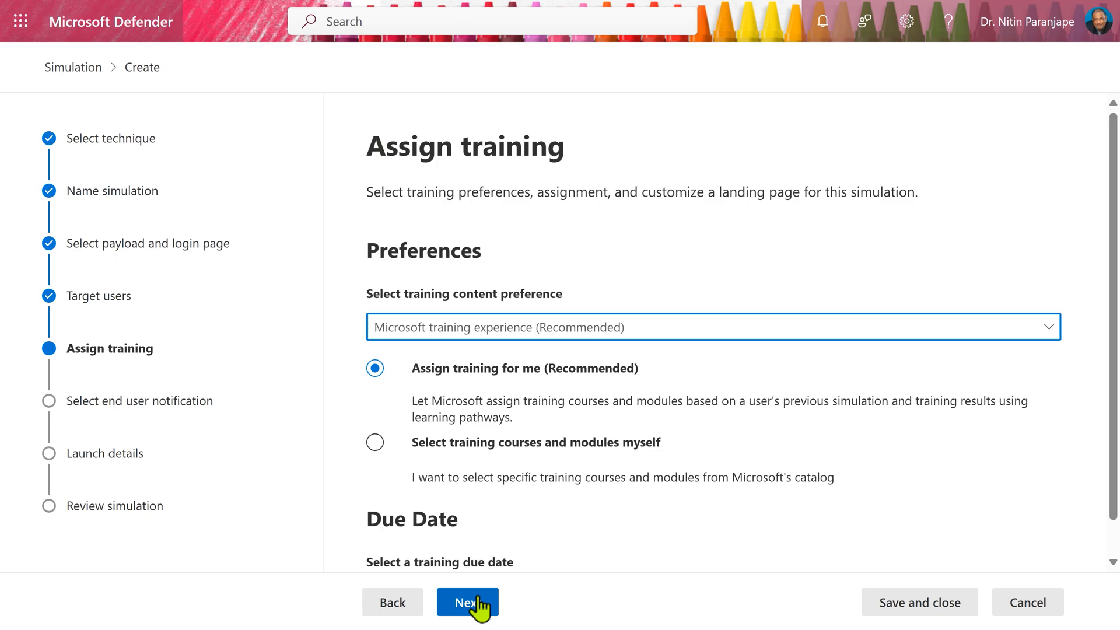
{"action": "mouse_move", "coordinate": [390, 497]}
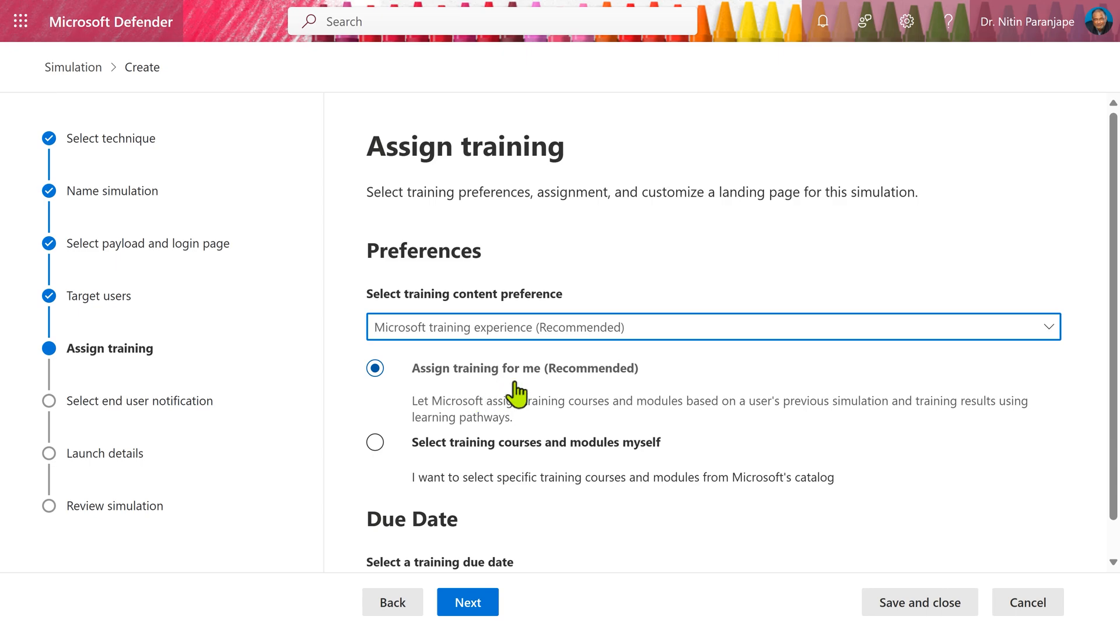
Keep Microsoft-assigned training with a due date 7 days after the simulation ends
{"action": "scroll", "scroll_direction": "down", "scroll_amount": 3}
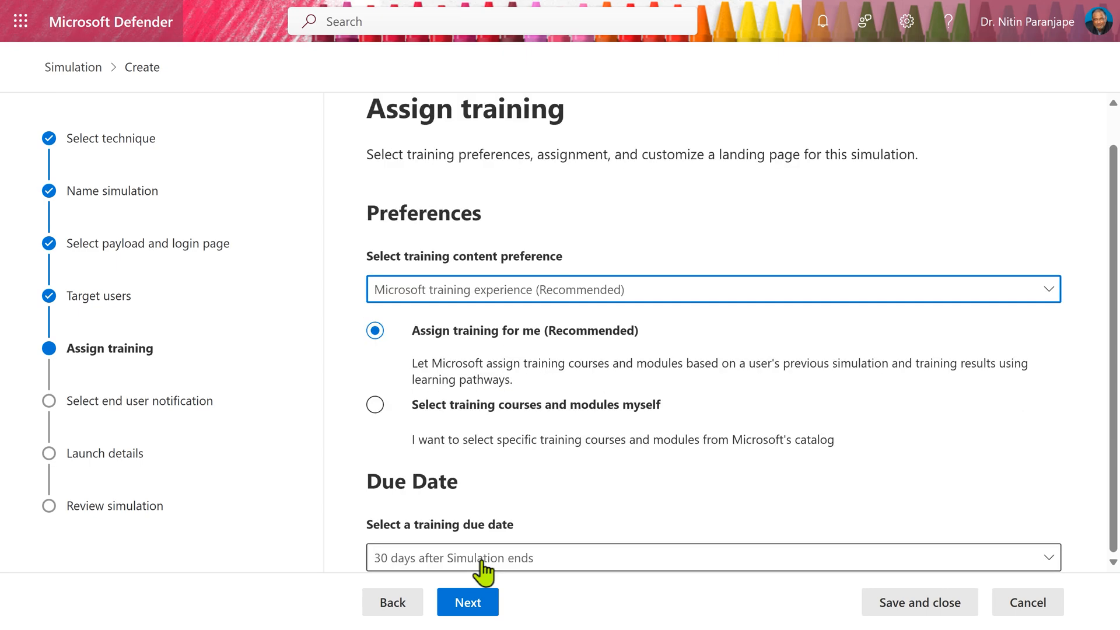
{"action": "left_click", "coordinate": [711, 558]}
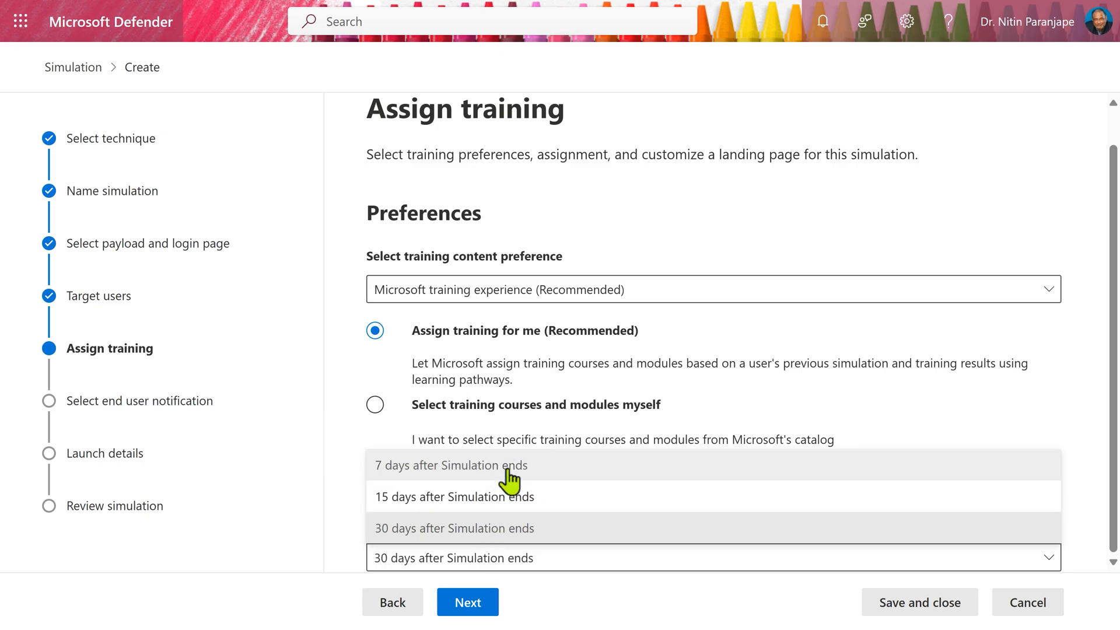
{"action": "left_click", "coordinate": [450, 465]}
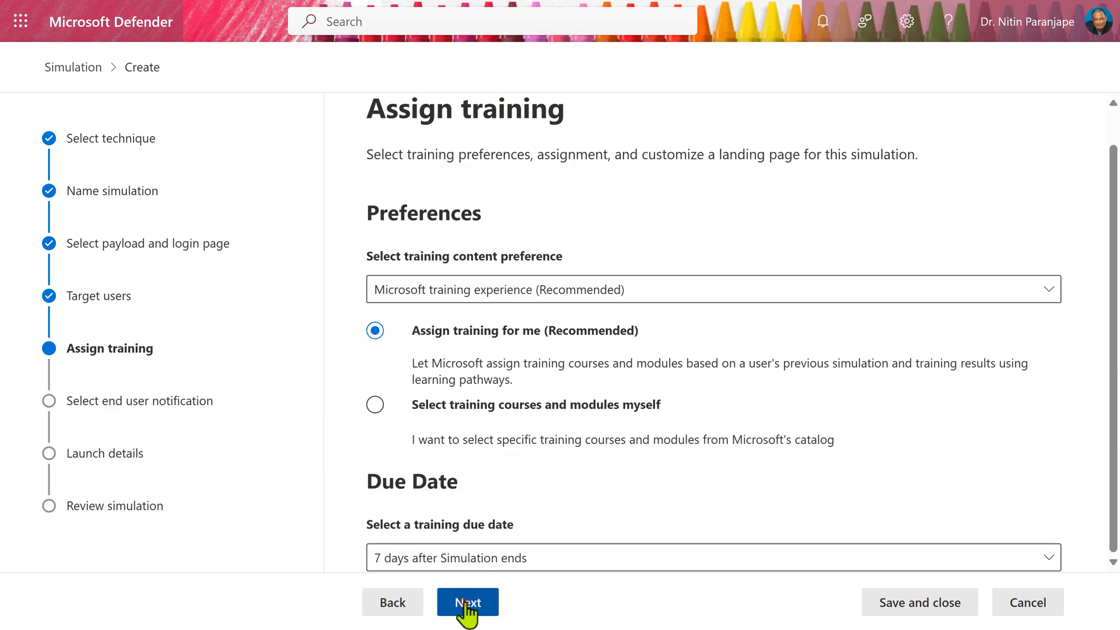
{"action": "left_click", "coordinate": [467, 602]}
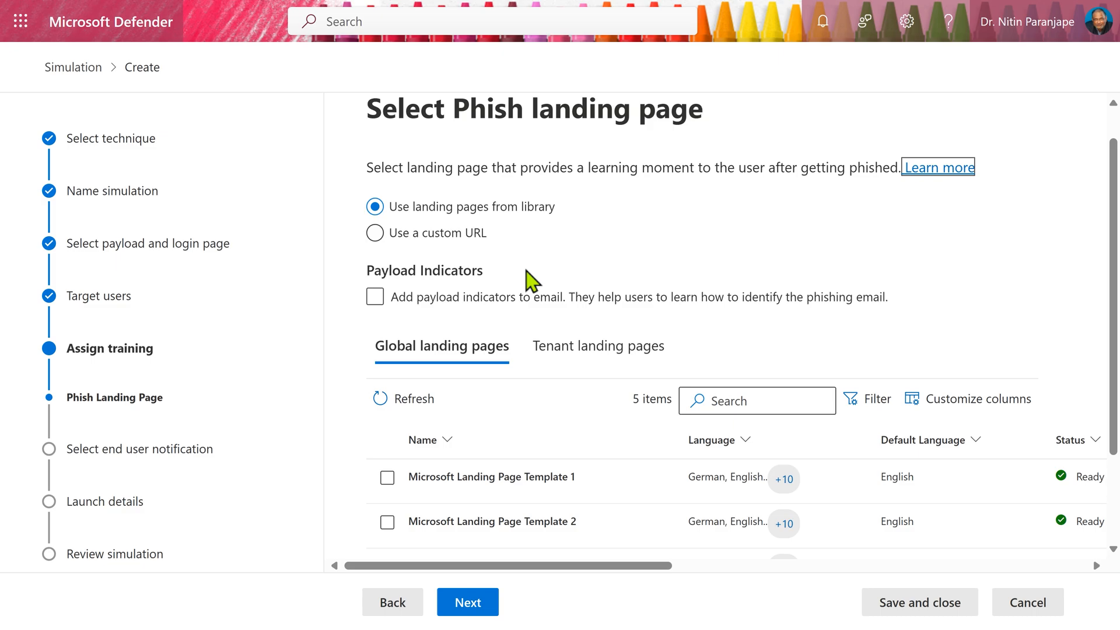
Use Microsoft Landing Page Template 1 as the phish landing page
{"action": "left_click", "coordinate": [491, 476]}
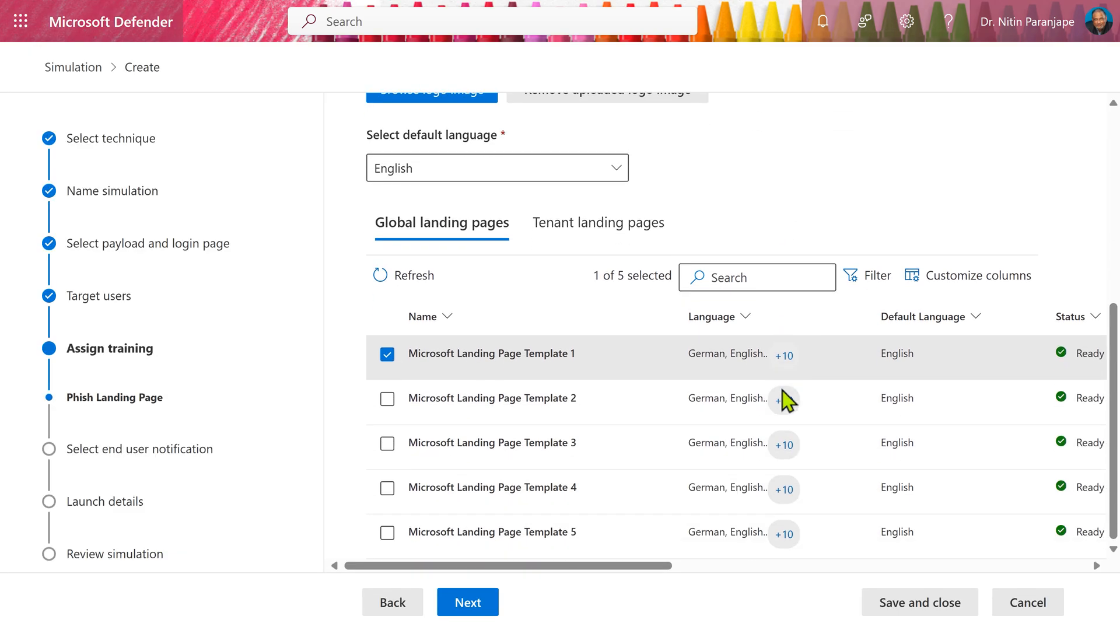
{"action": "left_click", "coordinate": [467, 602]}
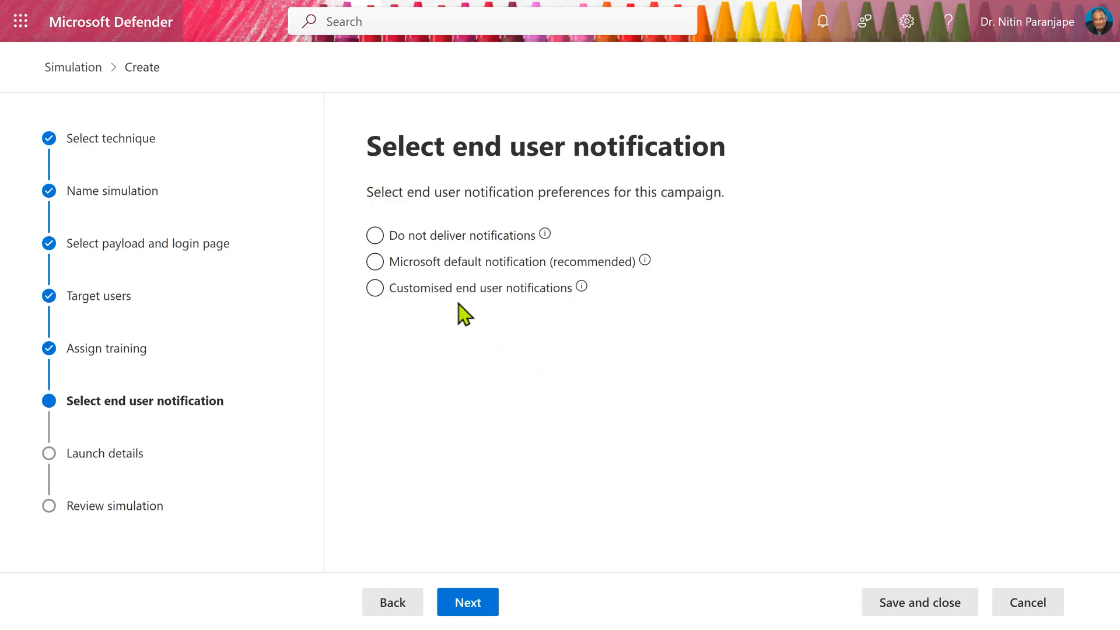
Use Microsoft default notifications with reinforcement after simulation ends and twice-weekly reminders
{"action": "left_click", "coordinate": [375, 262]}
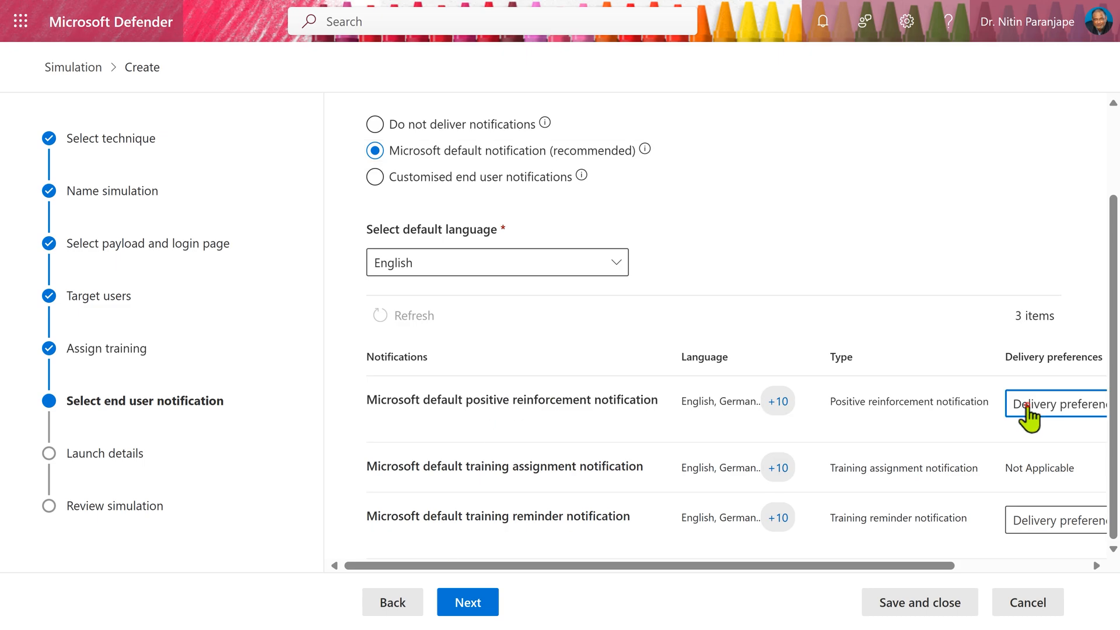
{"action": "left_click", "coordinate": [1064, 405]}
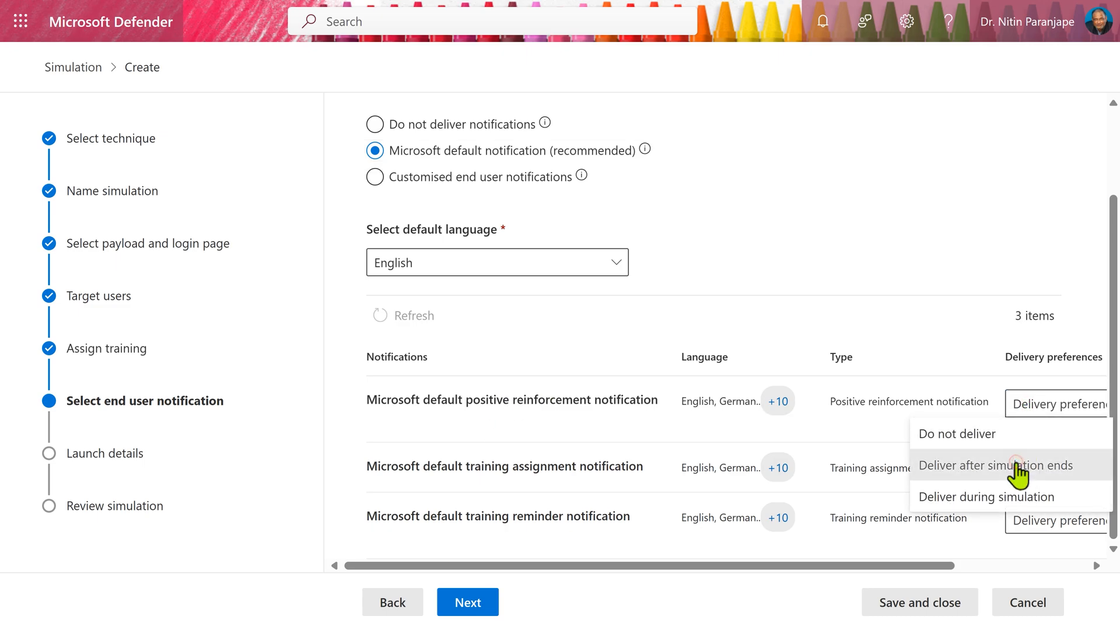
{"action": "left_click", "coordinate": [996, 466]}
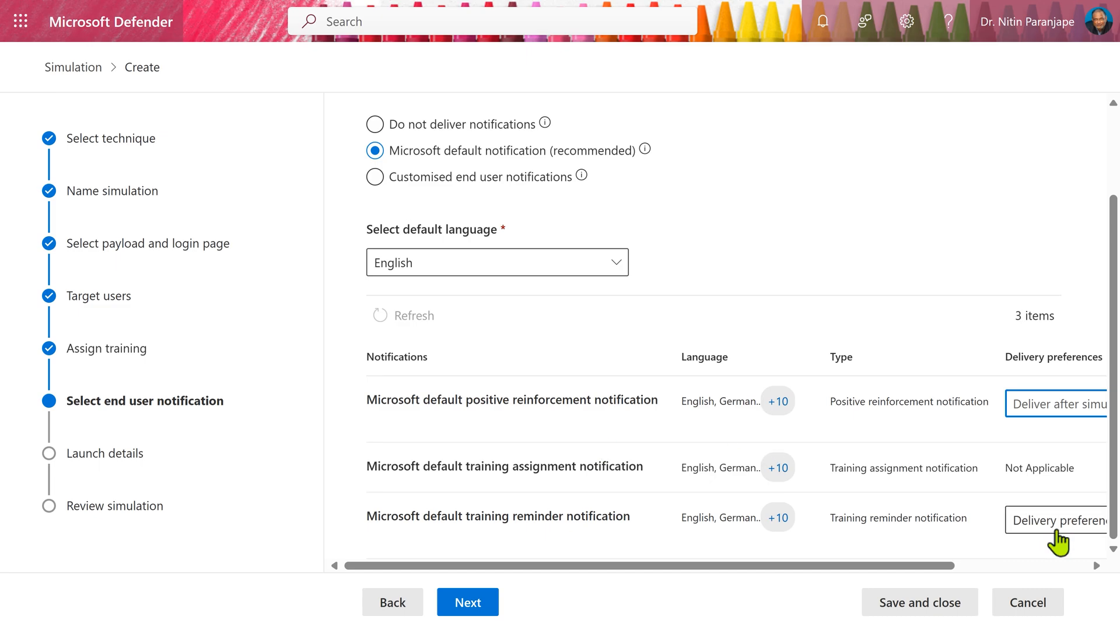
{"action": "left_click", "coordinate": [1057, 519]}
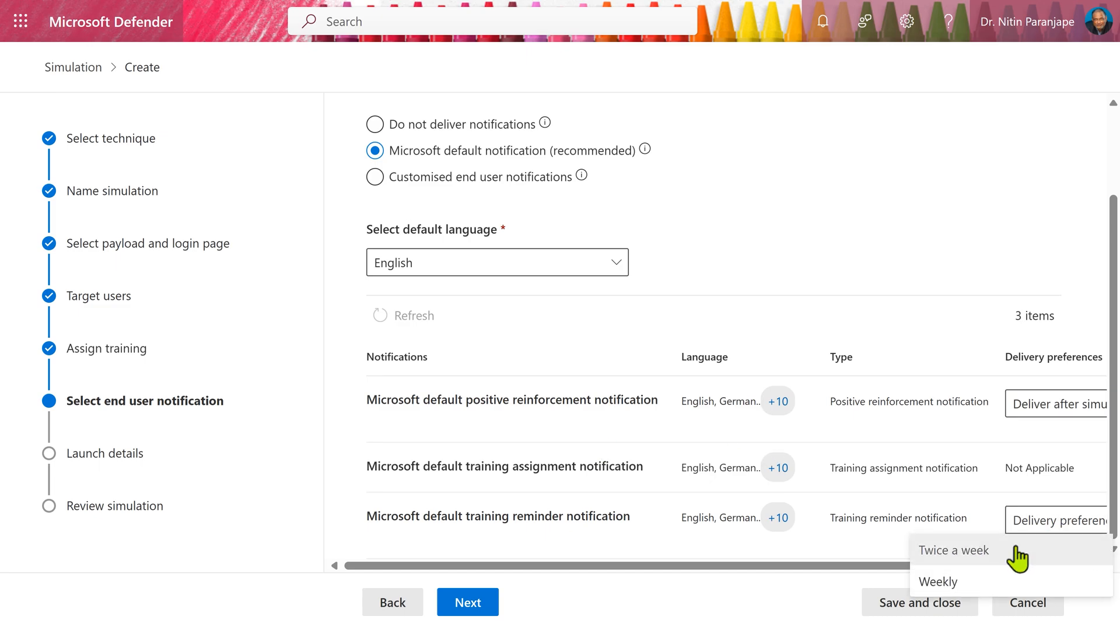
{"action": "left_click", "coordinate": [468, 602]}
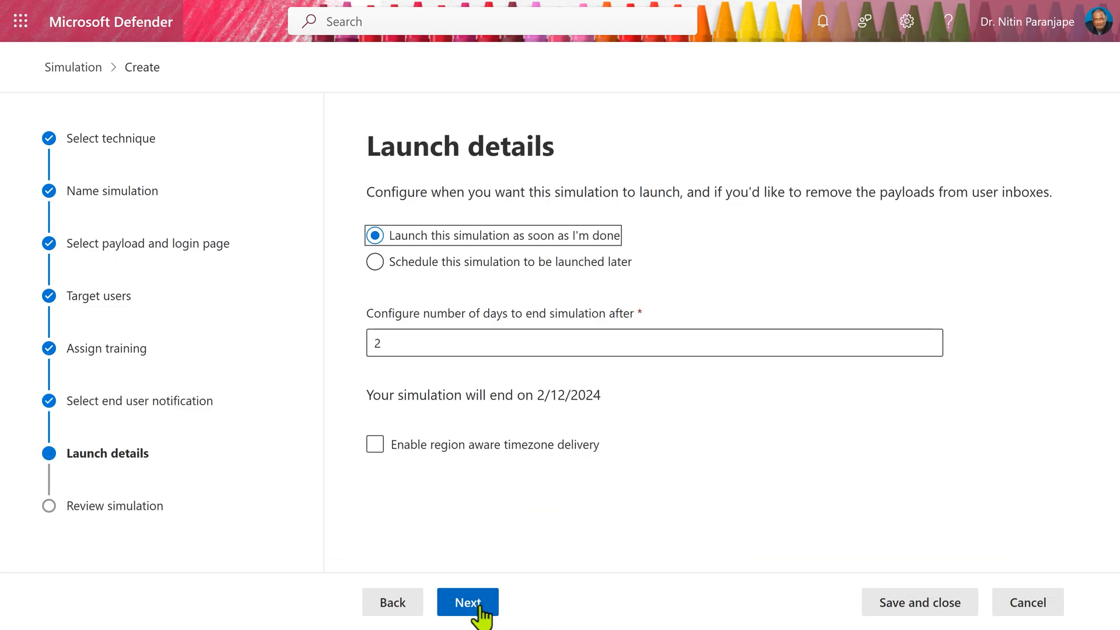
Keep an immediate launch lasting 2 days and reach the review summary
{"action": "left_click", "coordinate": [467, 602]}
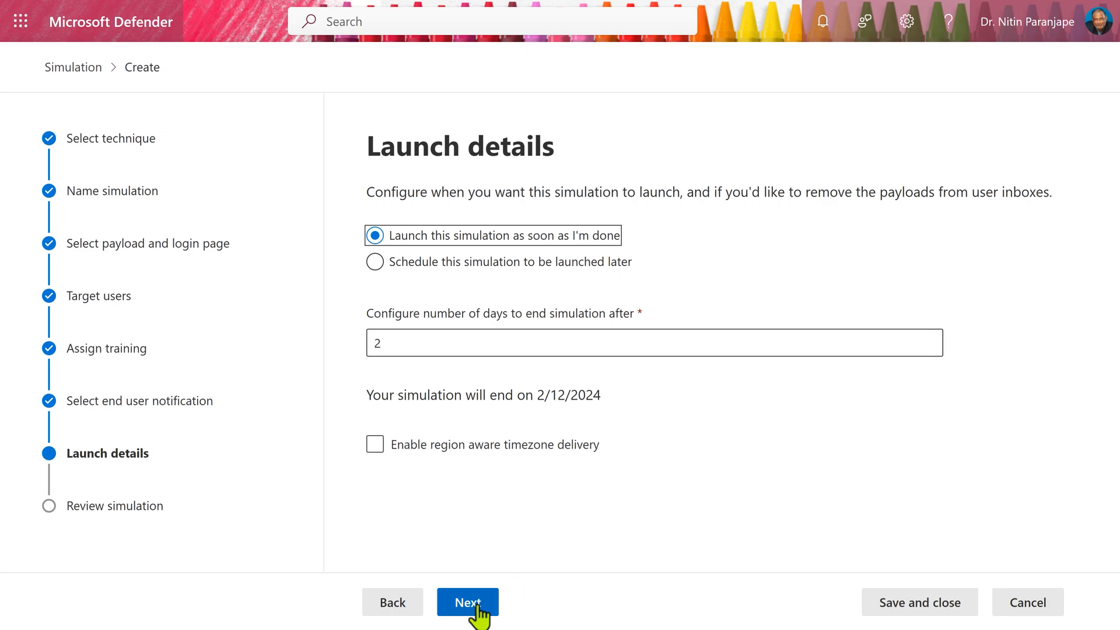
{"action": "left_click", "coordinate": [466, 602]}
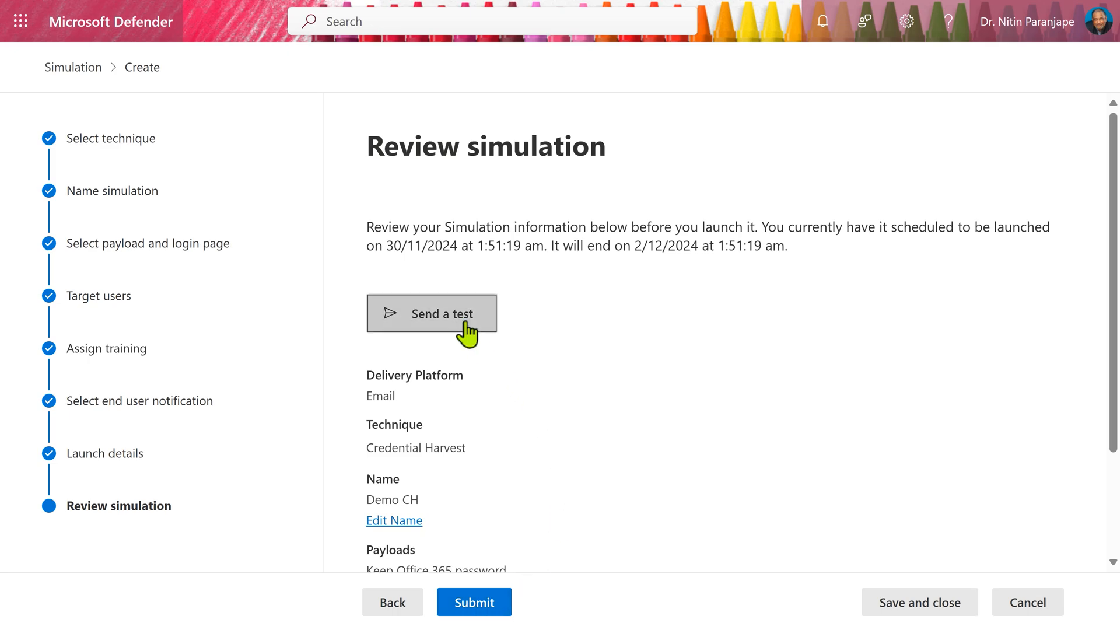
Send a test copy of the payload email to the signed-in user and confirm
{"action": "left_click", "coordinate": [431, 312]}
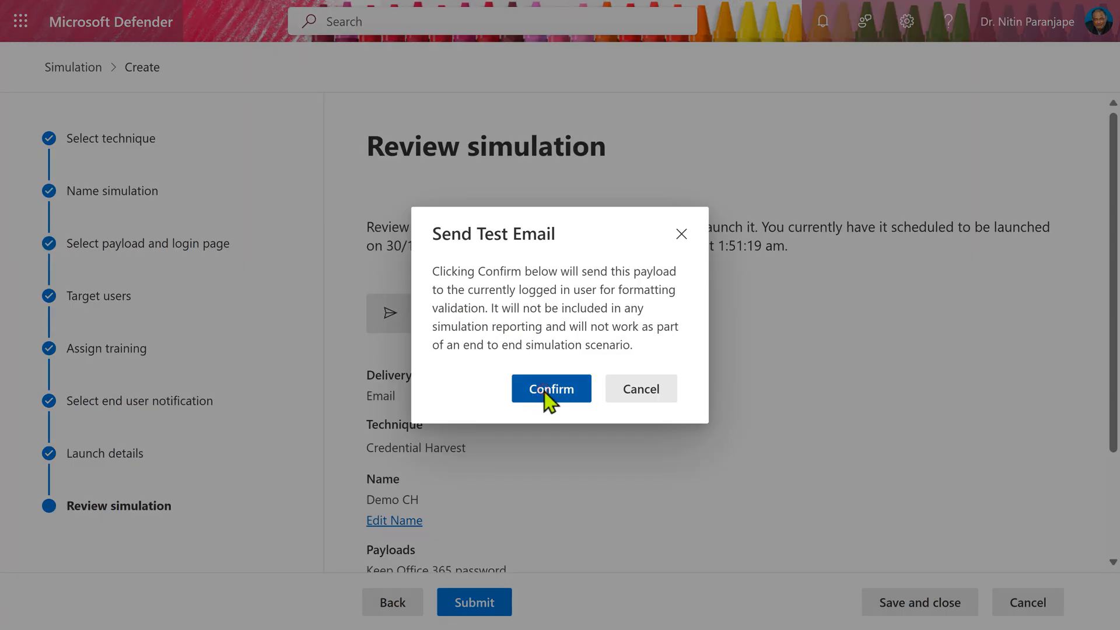
{"action": "left_click", "coordinate": [551, 388]}
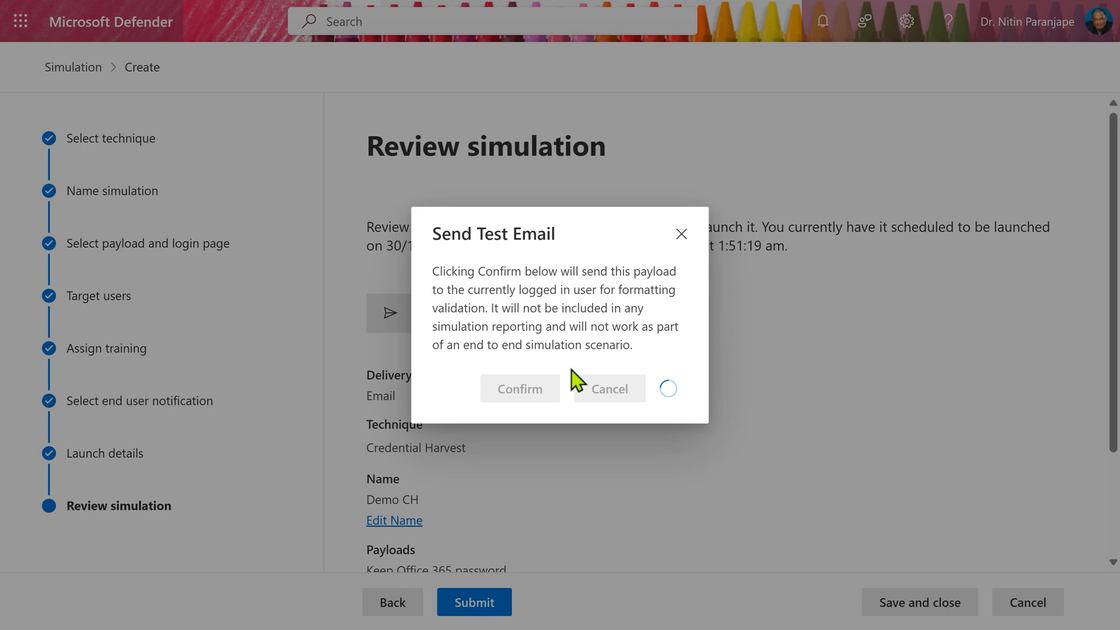
{"action": "left_click", "coordinate": [519, 388]}
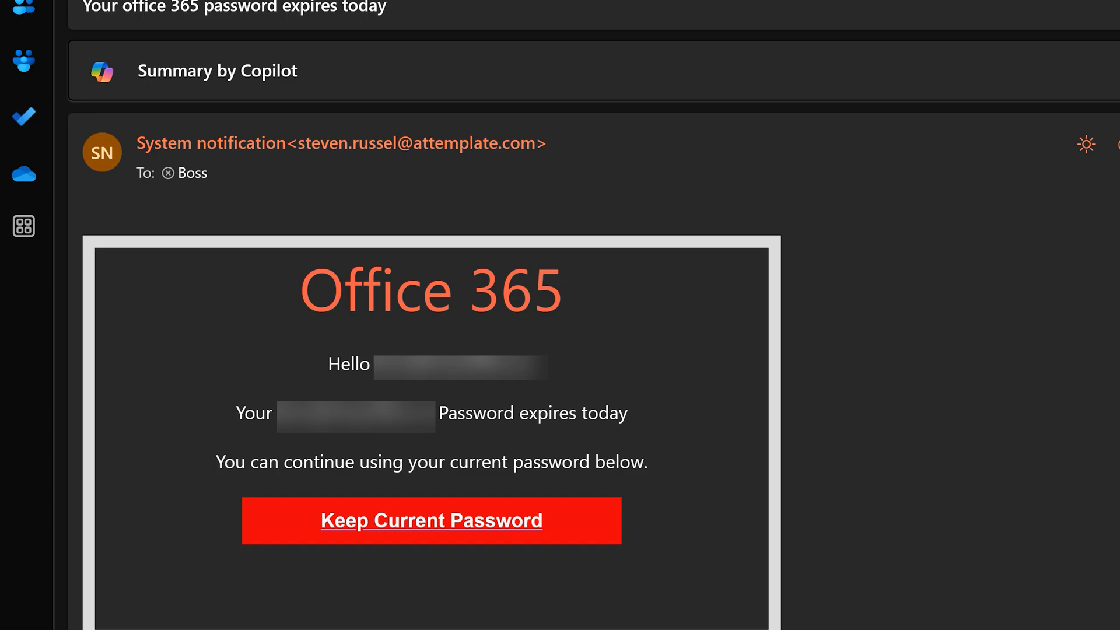
{"action": "left_click", "coordinate": [431, 521]}
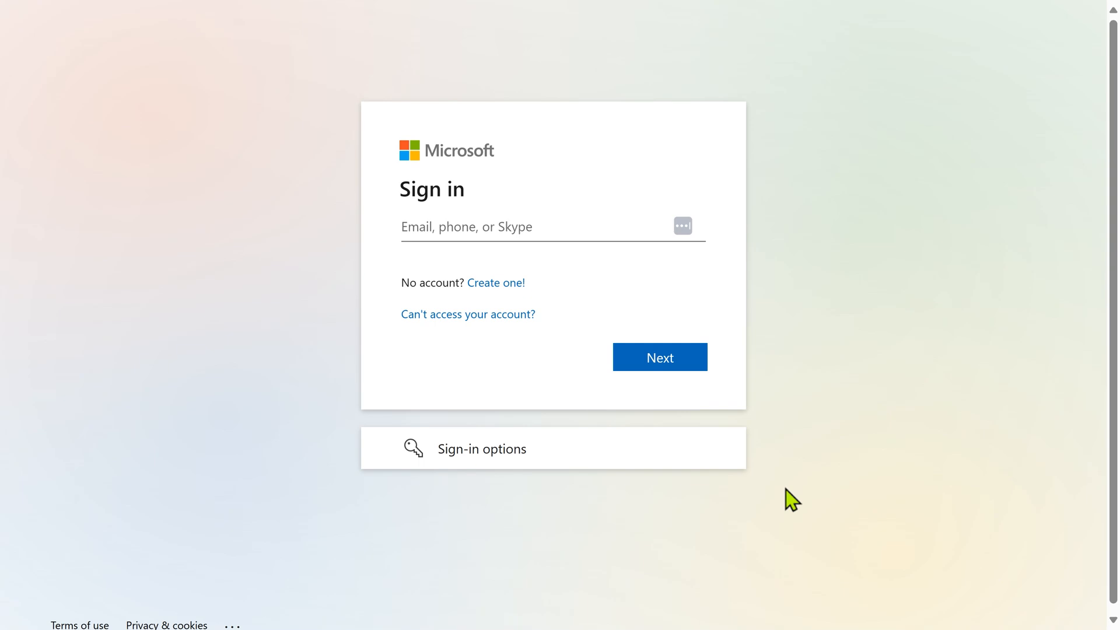
{"action": "type", "text": "user@abc.zyd"}
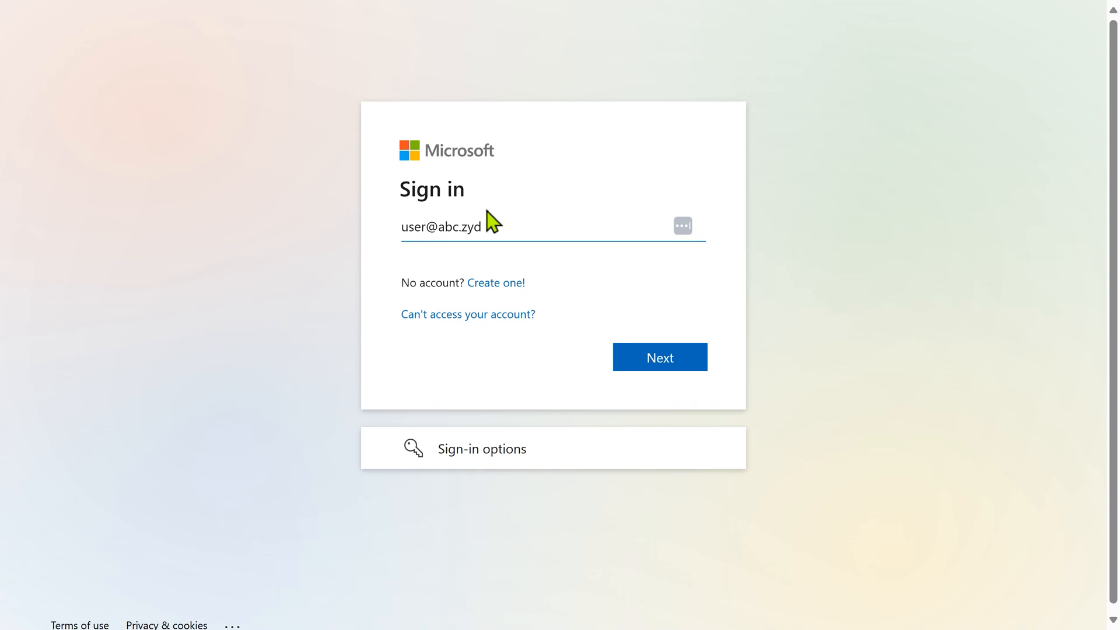
{"action": "left_click", "coordinate": [658, 357]}
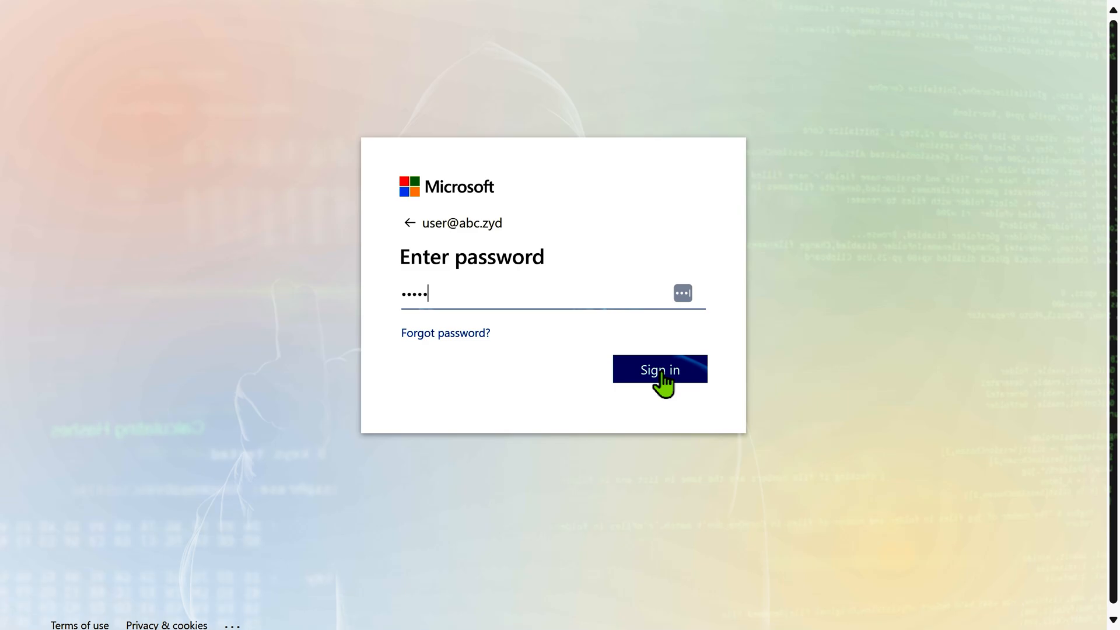
{"action": "left_click", "coordinate": [658, 370]}
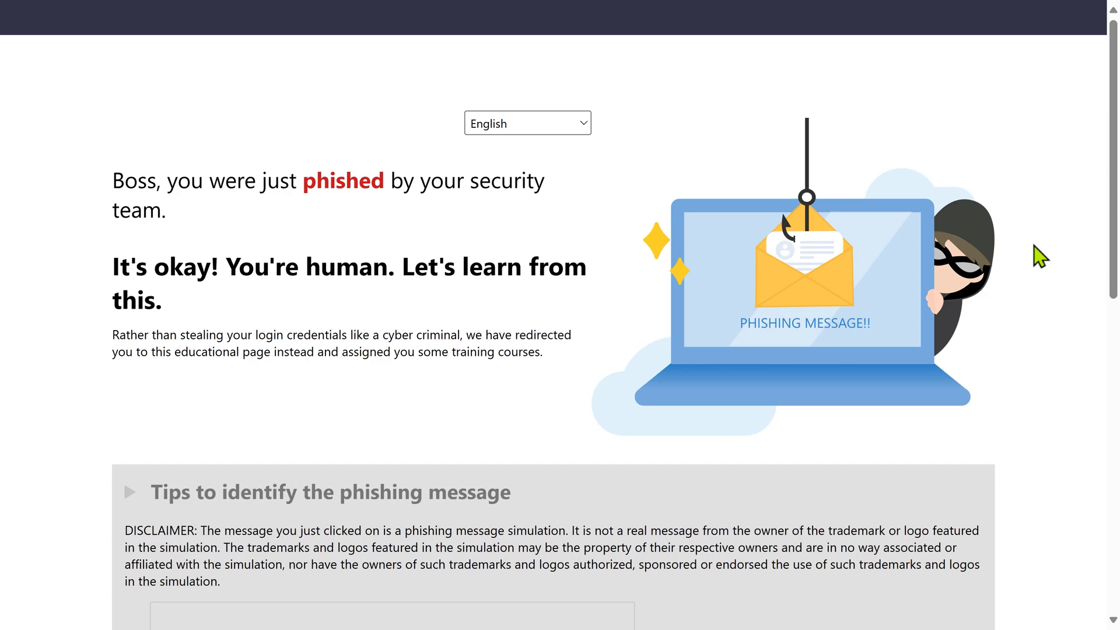
{"action": "mouse_move", "coordinate": [1024, 273]}
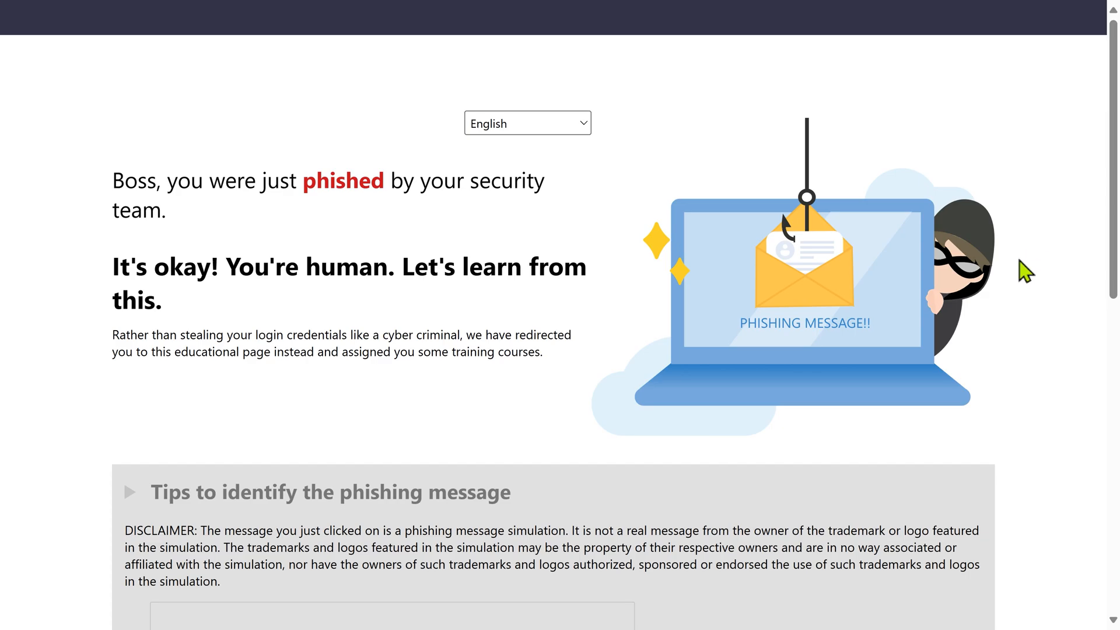
Scroll the landing page down to the tips for identifying the phishing message
{"action": "scroll", "scroll_direction": "down", "scroll_amount": 3}
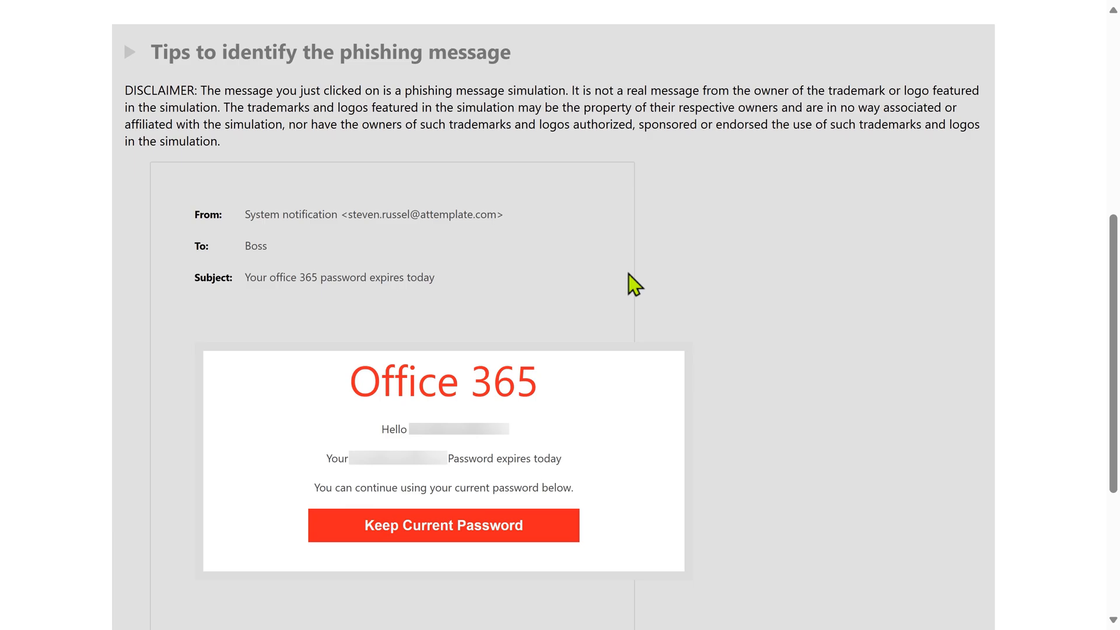
{"action": "scroll", "scroll_direction": "down", "scroll_amount": 3}
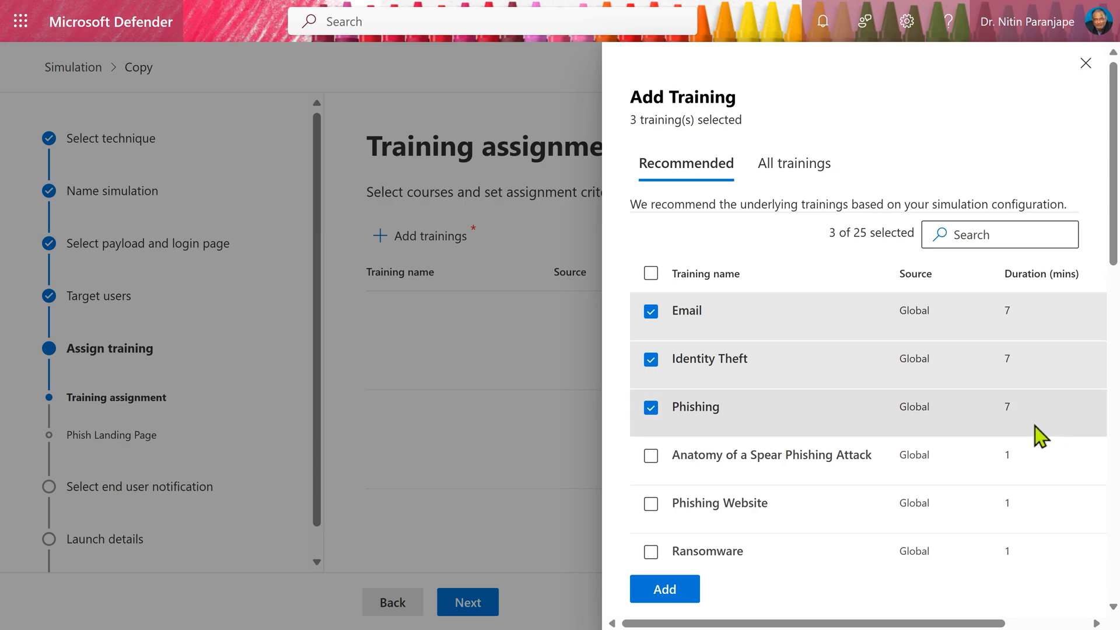
Add the Email, Identity Theft and Phishing trainings and browse the training catalogue
{"action": "left_click", "coordinate": [793, 164]}
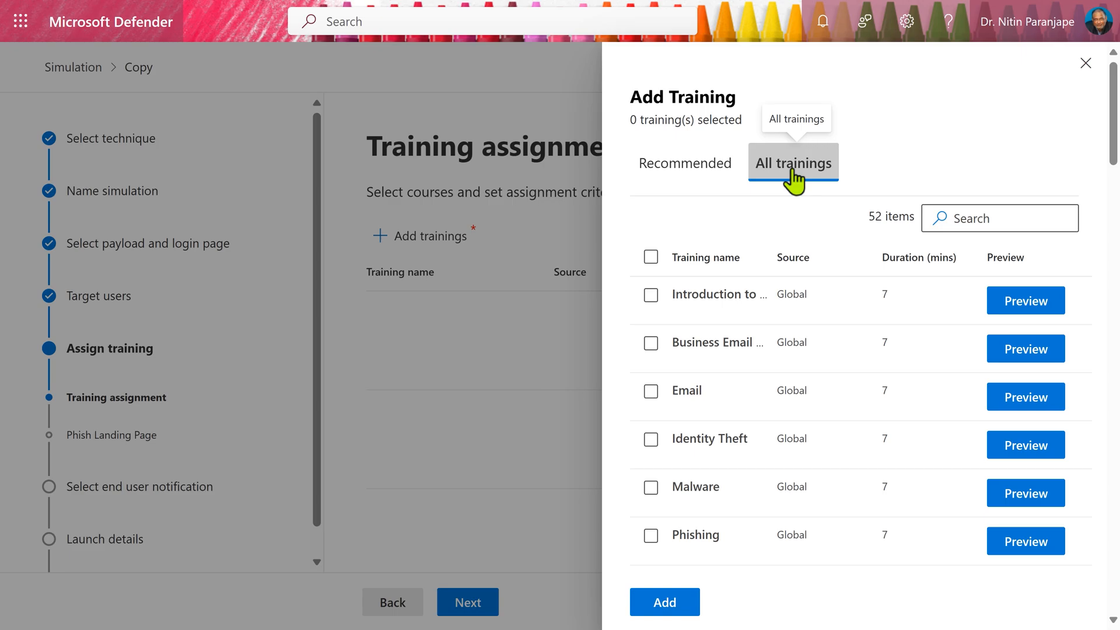
{"action": "left_click", "coordinate": [685, 164]}
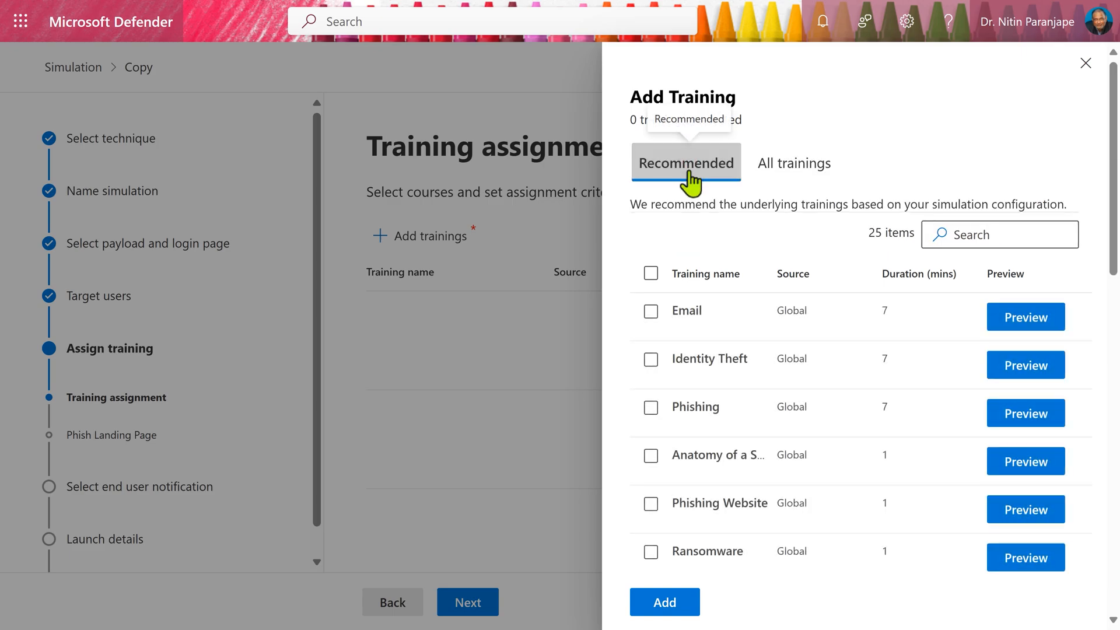
{"action": "left_click", "coordinate": [650, 411]}
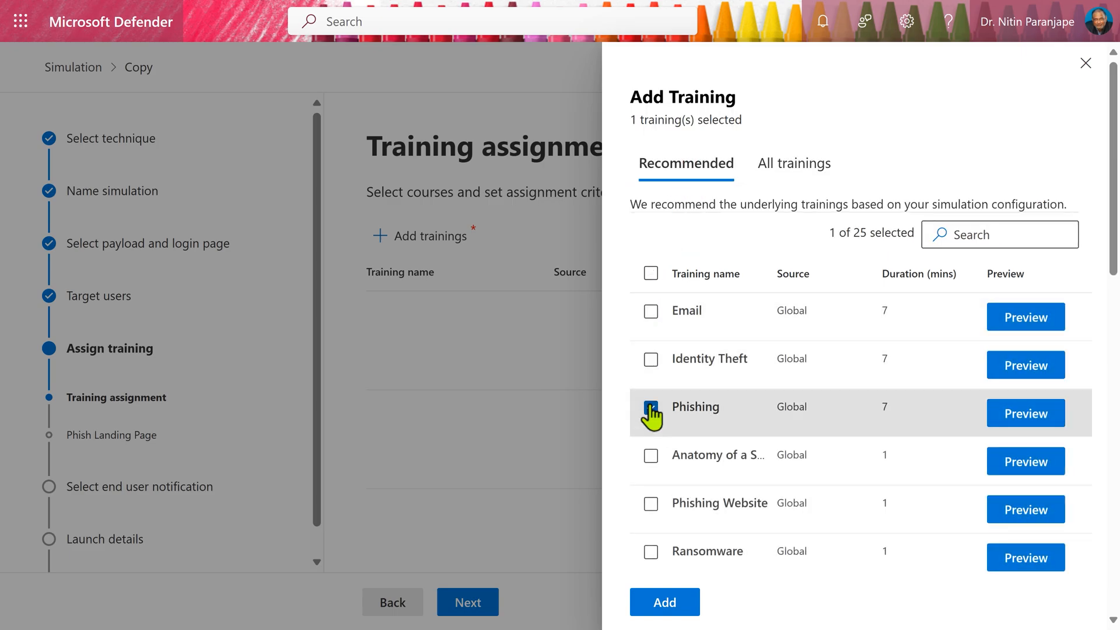
Select the Phishing training and preview its course
{"action": "left_click", "coordinate": [662, 602]}
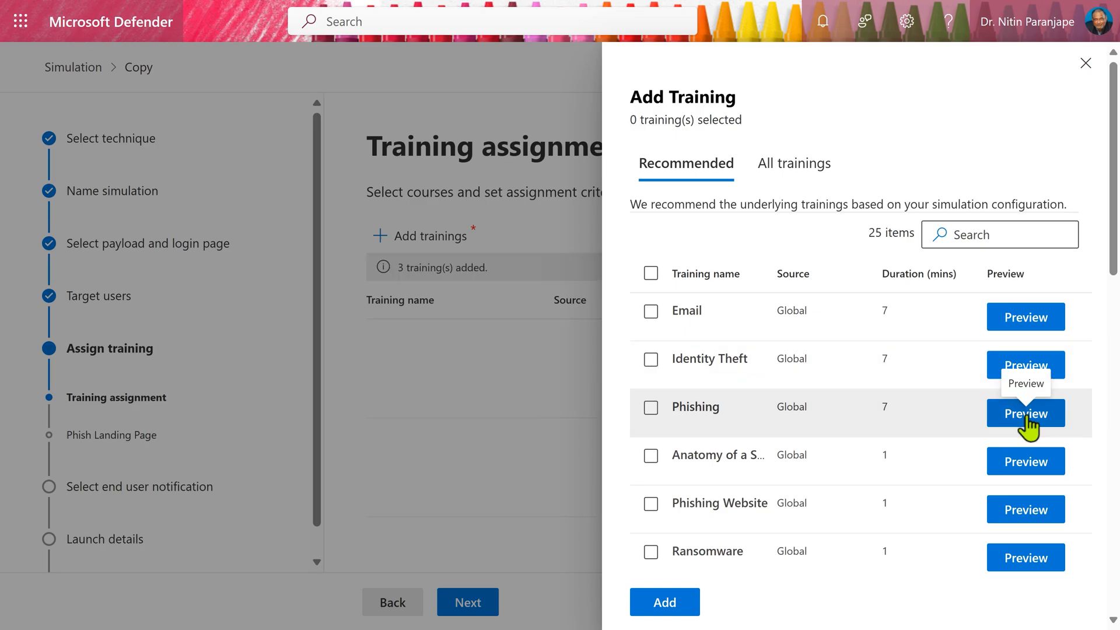
{"action": "left_click", "coordinate": [1024, 413]}
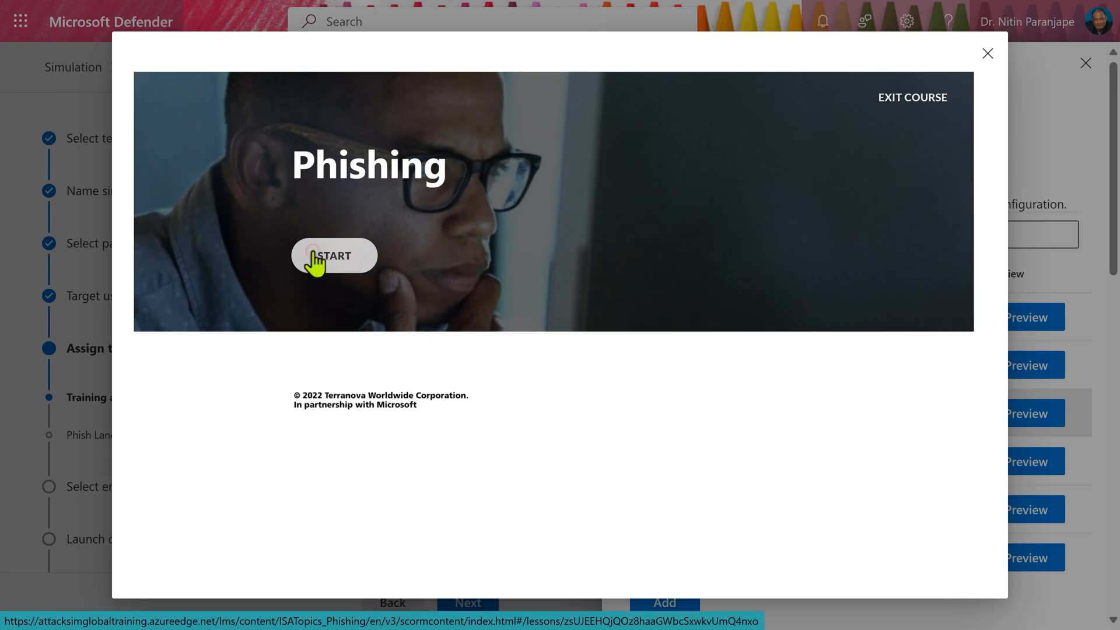
Start the accessible Phishing course and classify the refund email as phishing
{"action": "left_click", "coordinate": [333, 255]}
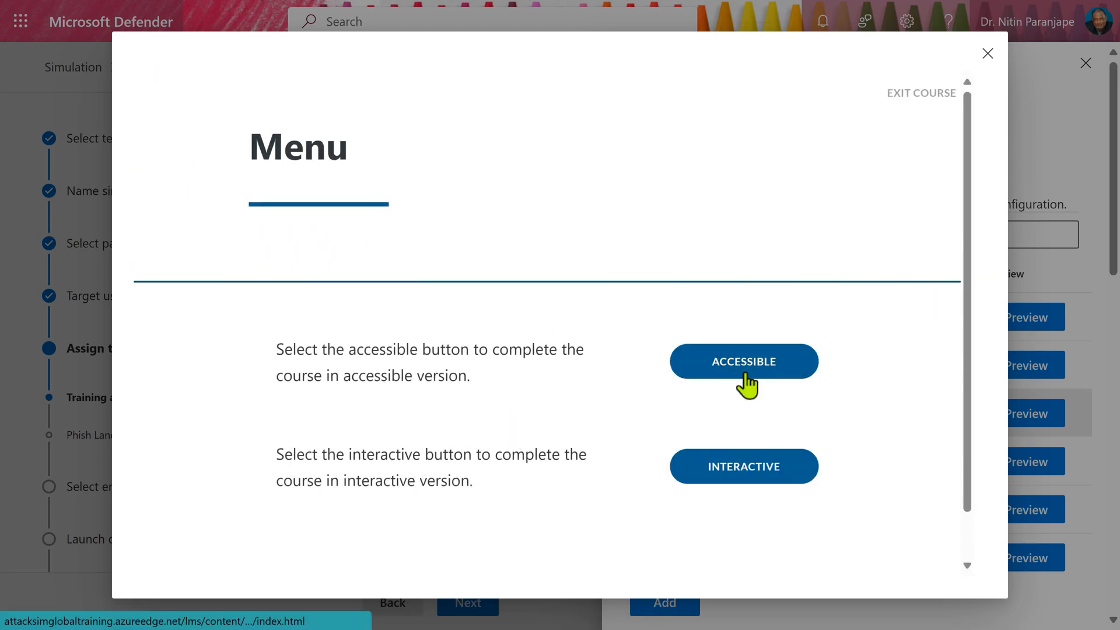
{"action": "left_click", "coordinate": [743, 360]}
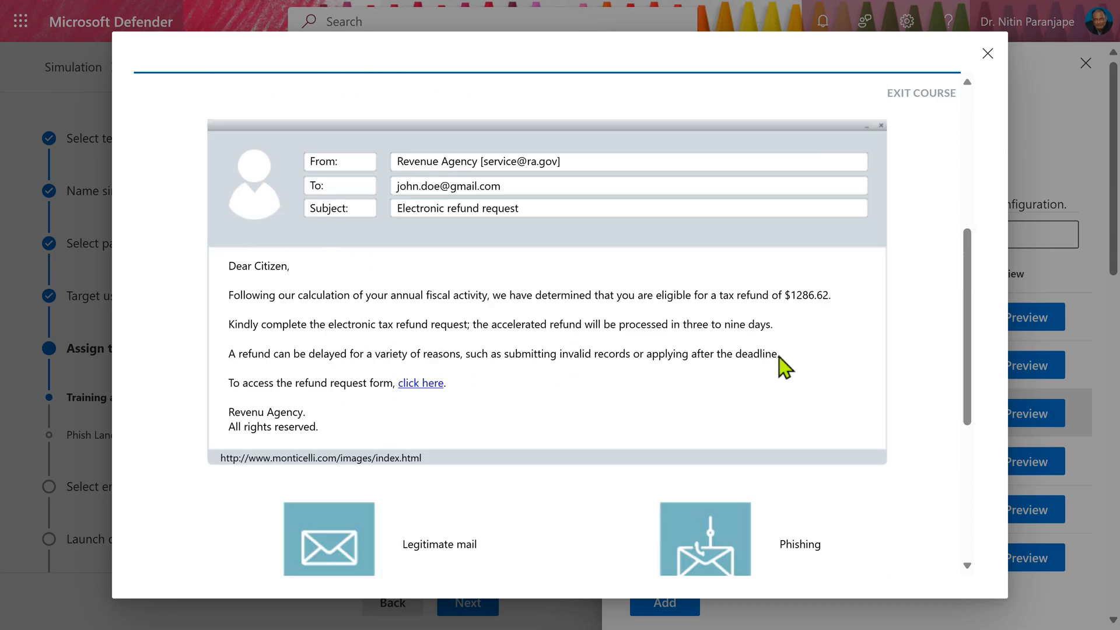
{"action": "mouse_move", "coordinate": [774, 373]}
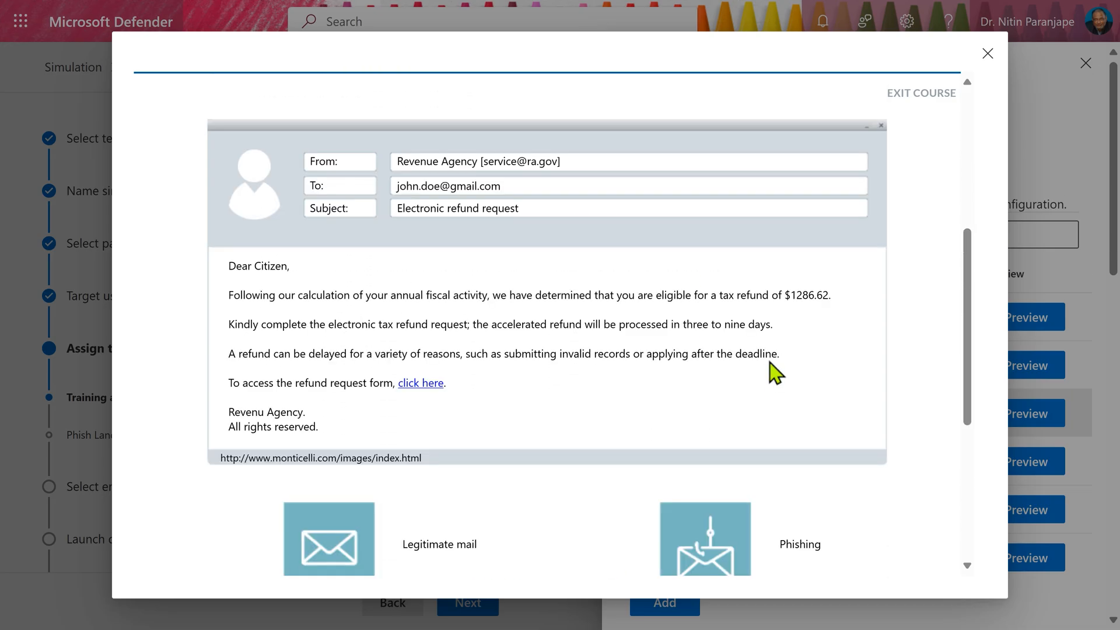
{"action": "mouse_move", "coordinate": [757, 359]}
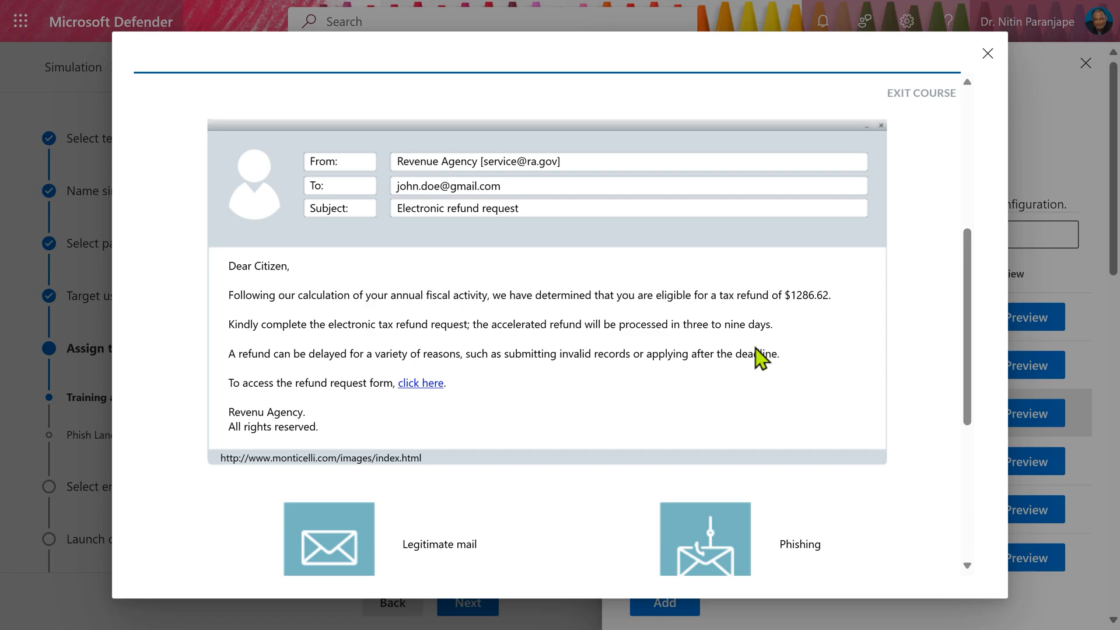
{"action": "left_click", "coordinate": [704, 539]}
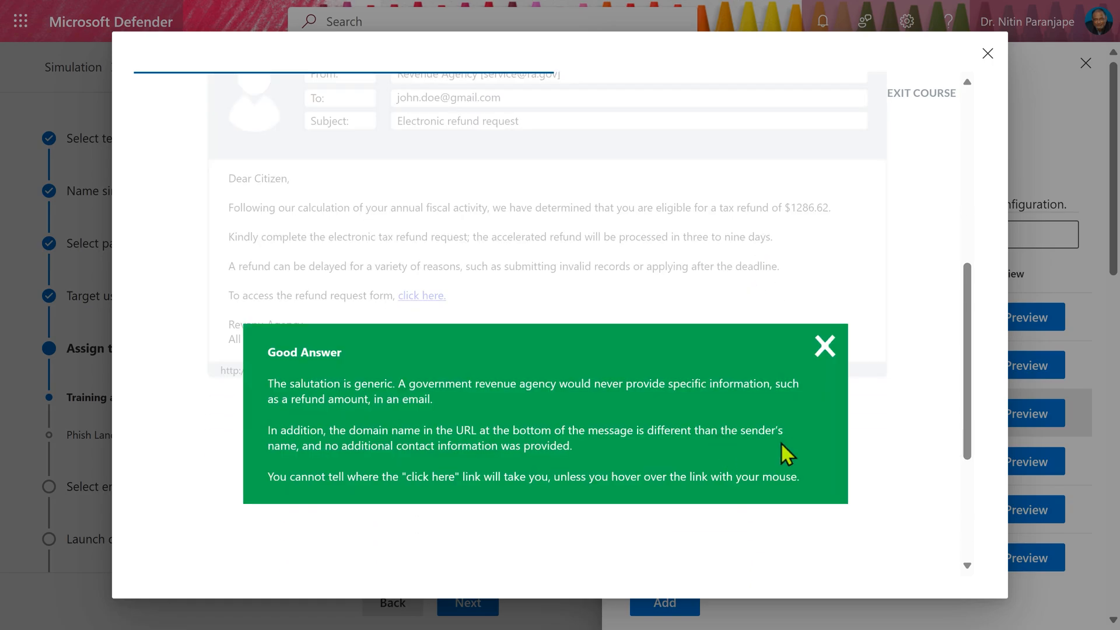
{"action": "mouse_move", "coordinate": [743, 471]}
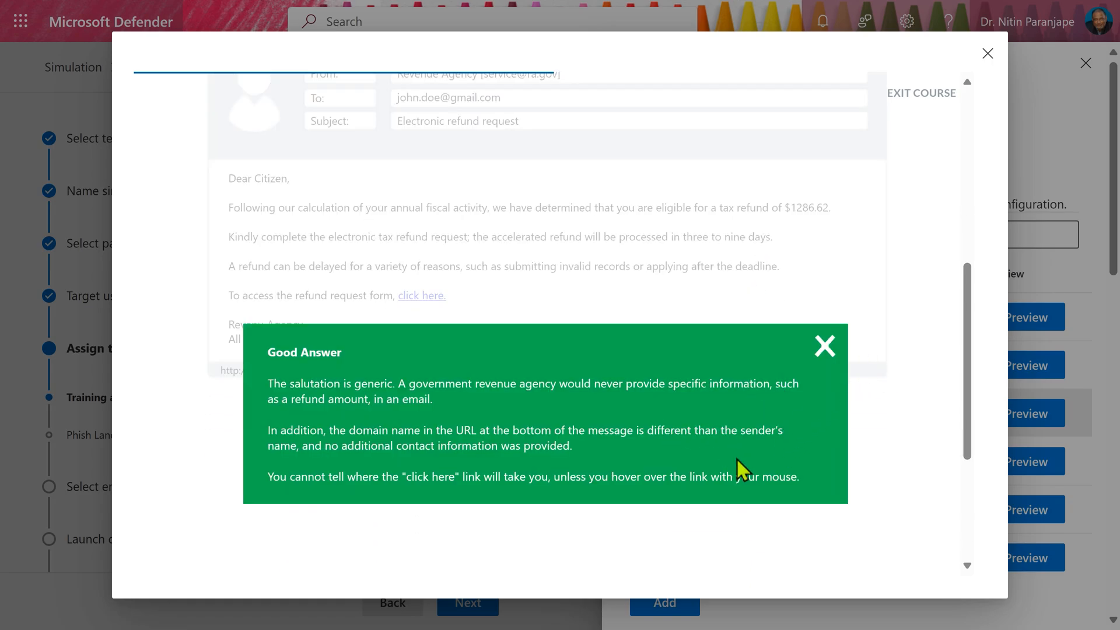
{"action": "mouse_move", "coordinate": [815, 371]}
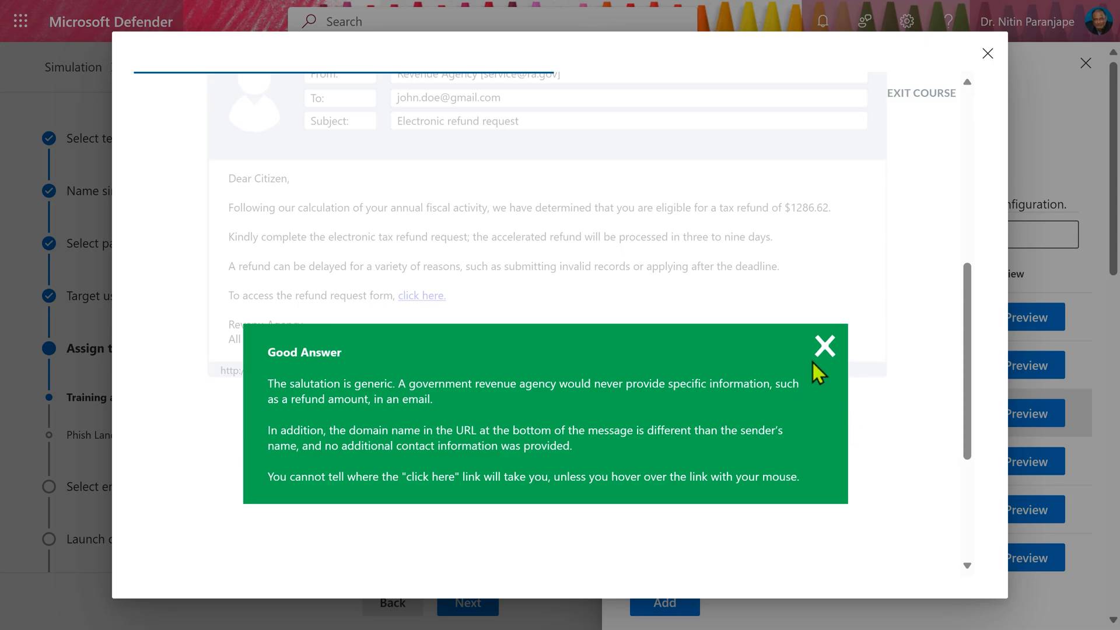
Dismiss the feedback, begin the course evaluation and leave the preview
{"action": "left_click", "coordinate": [823, 345]}
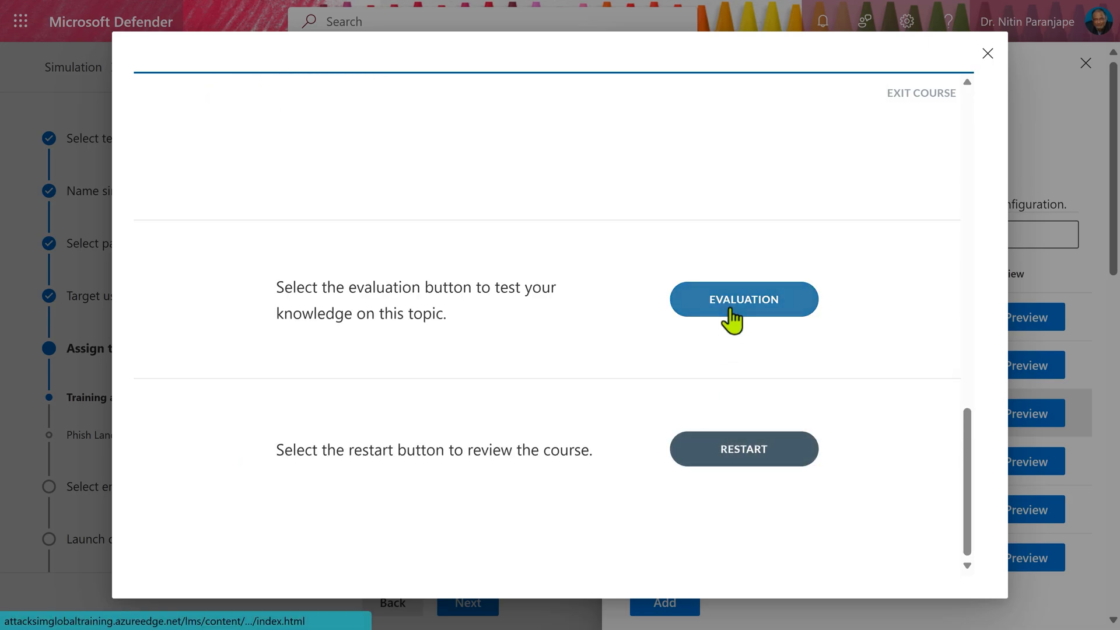
{"action": "left_click", "coordinate": [741, 299]}
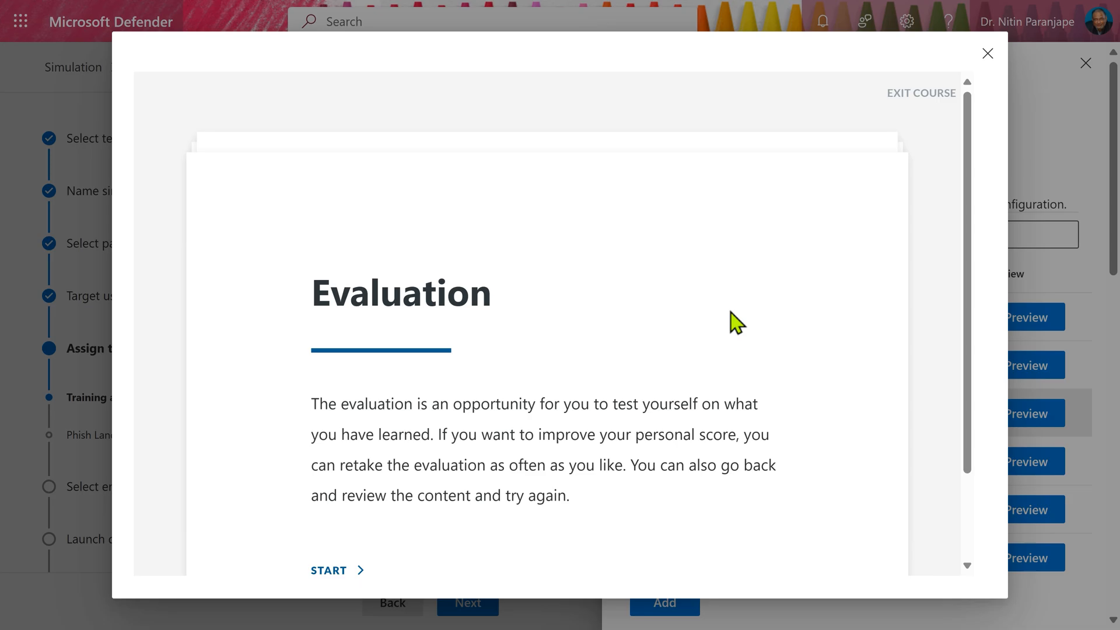
{"action": "left_click", "coordinate": [329, 571]}
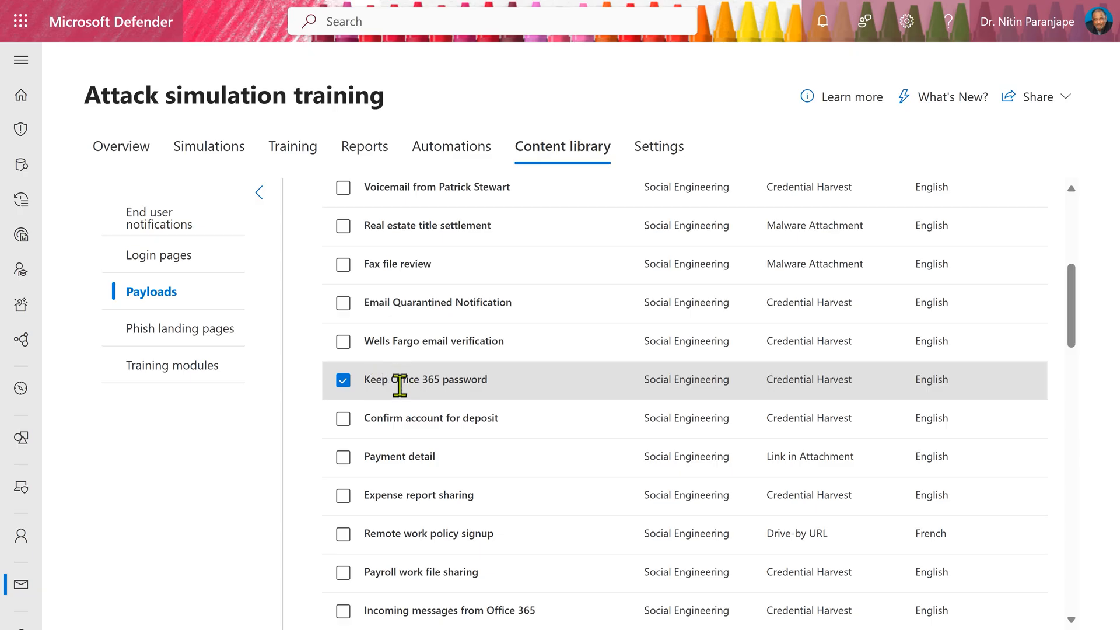
{"action": "mouse_move", "coordinate": [407, 416]}
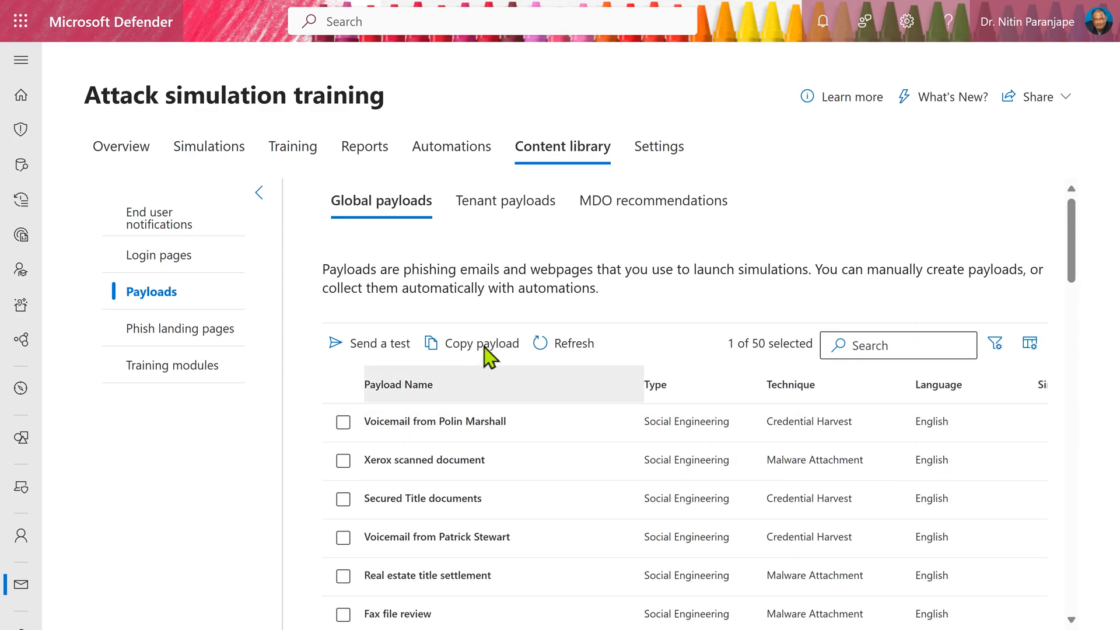
Copy the chosen payload, keeping email type and the Credential Harvest technique
{"action": "left_click", "coordinate": [471, 343]}
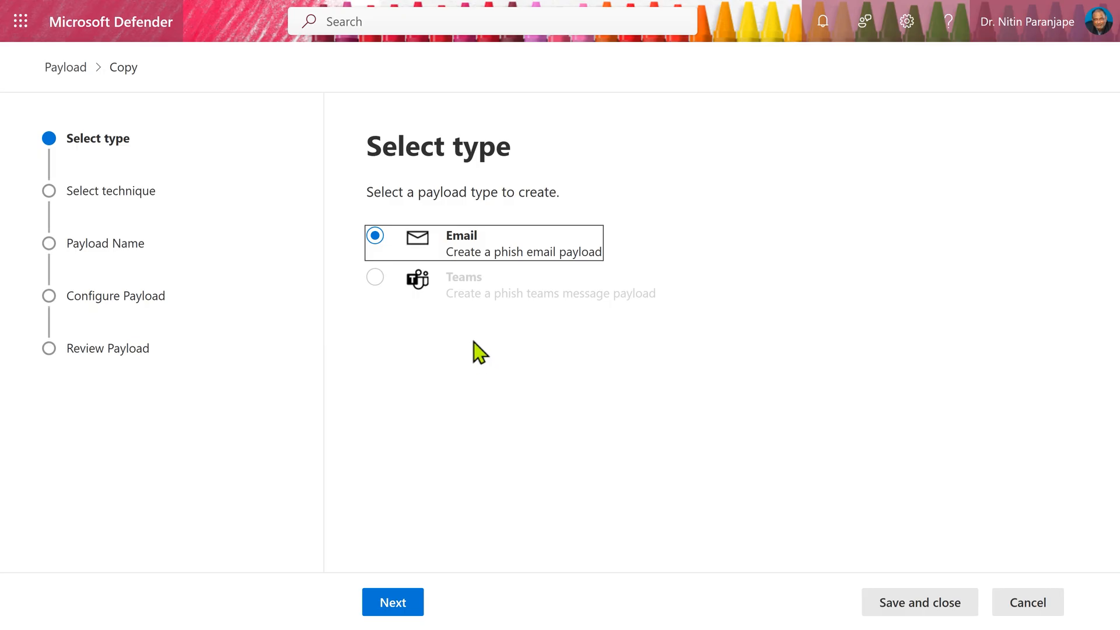
{"action": "left_click", "coordinate": [392, 602]}
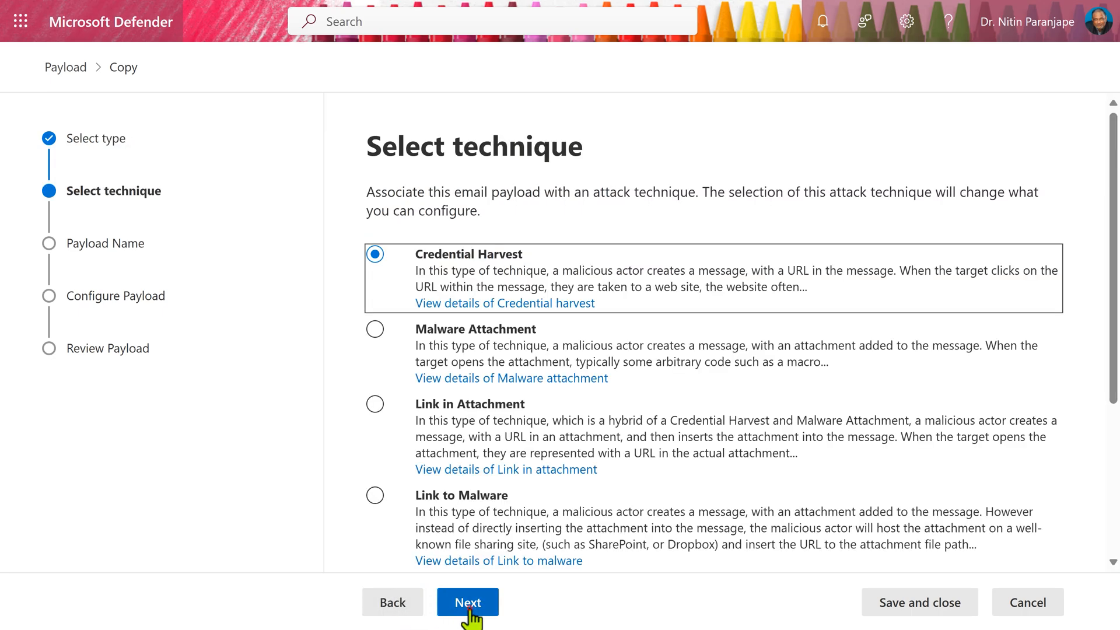
{"action": "left_click", "coordinate": [466, 602]}
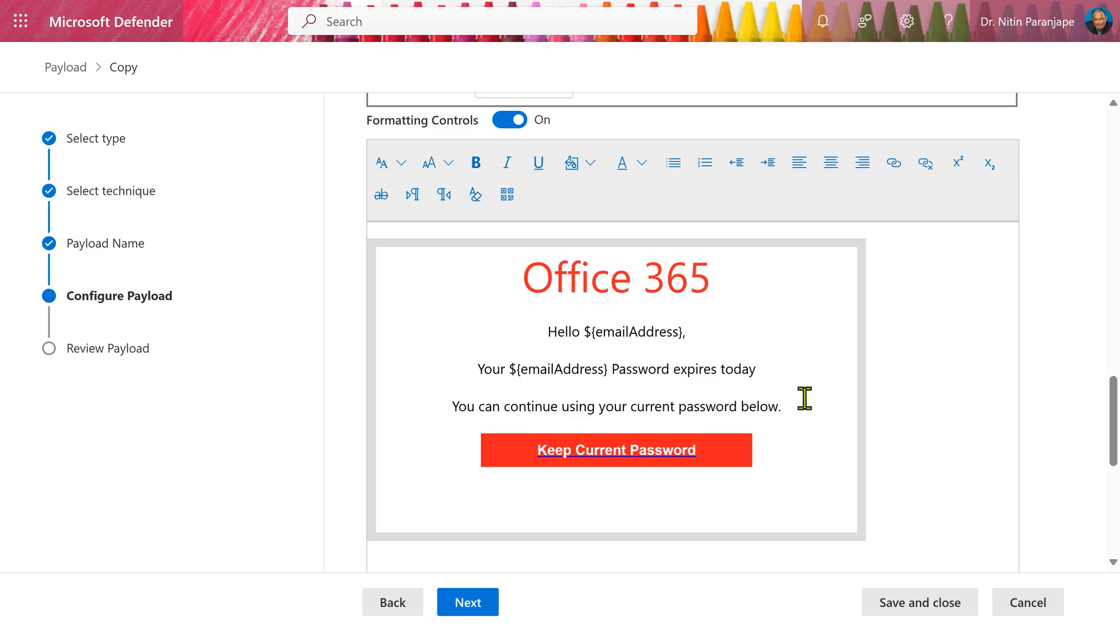
{"action": "left_click", "coordinate": [466, 601]}
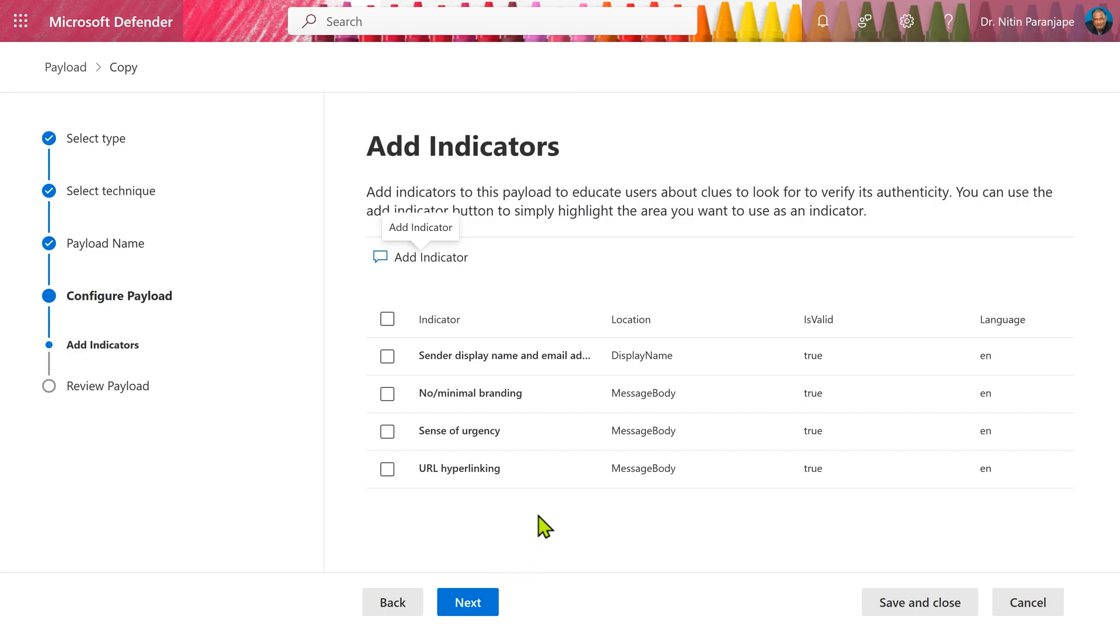
{"action": "mouse_move", "coordinate": [595, 221]}
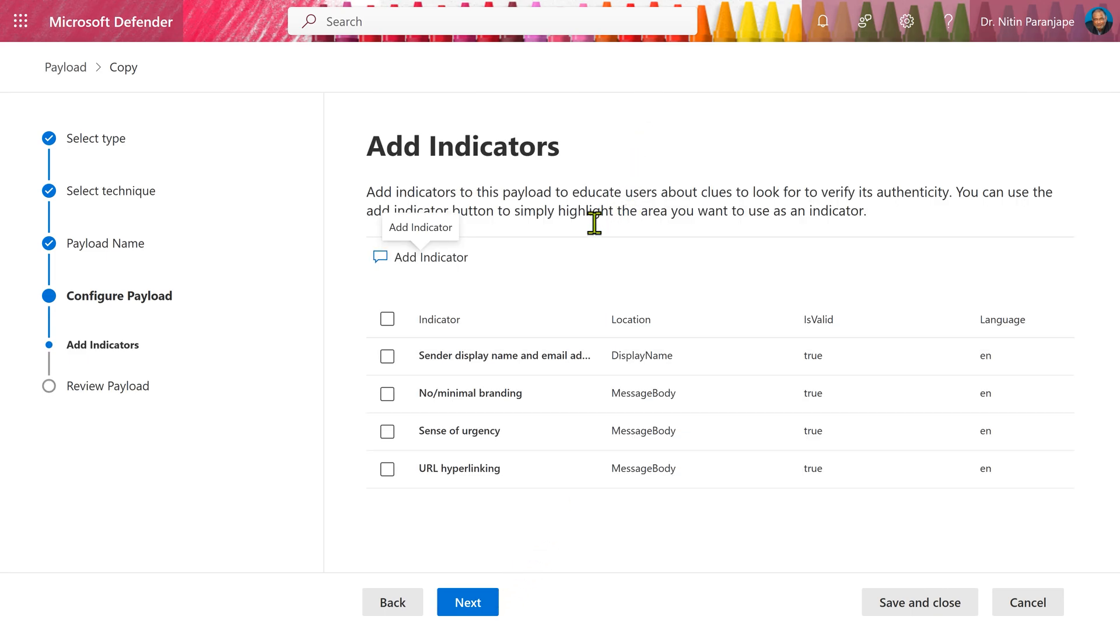
Keep the sender display name and URL hyperlinking indicators, review, and submit the payload
{"action": "left_click", "coordinate": [386, 356]}
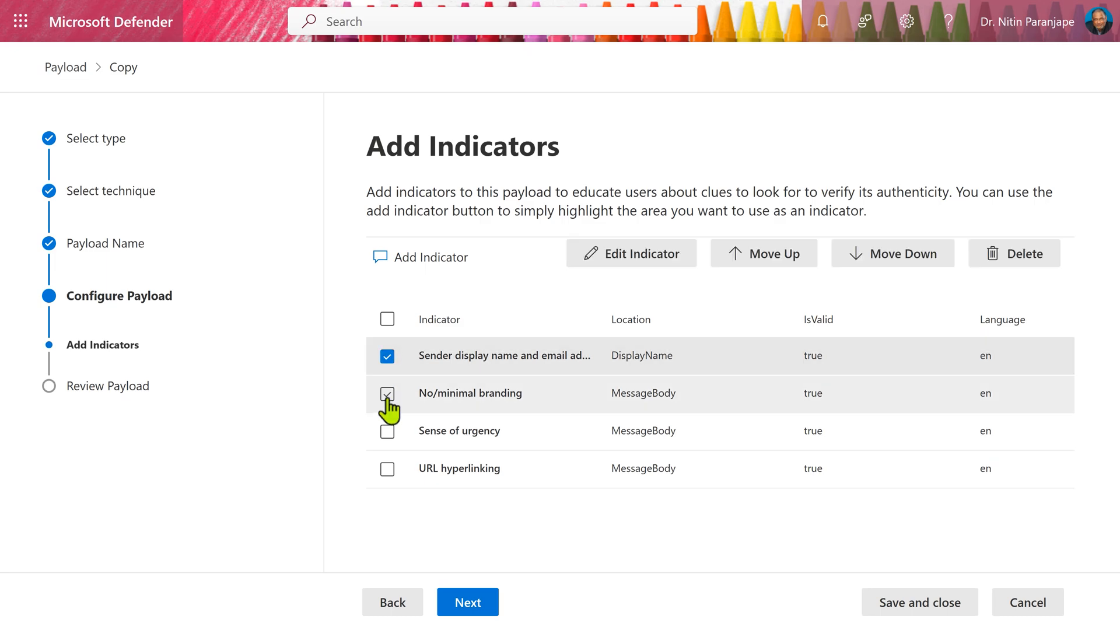
{"action": "left_click", "coordinate": [387, 319]}
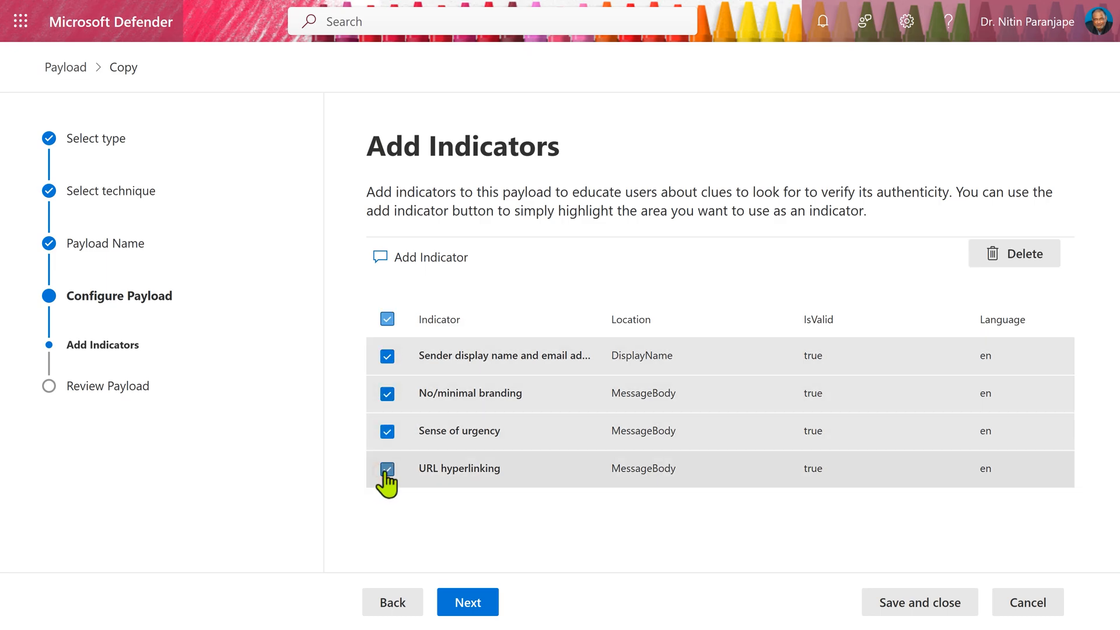
{"action": "left_click", "coordinate": [466, 602]}
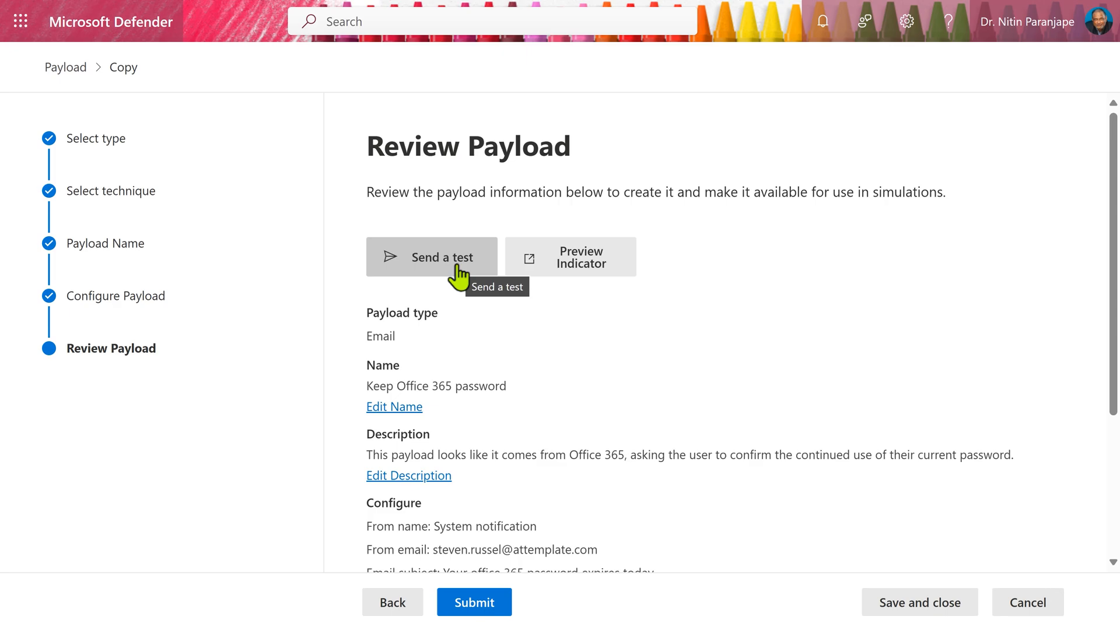
{"action": "left_click", "coordinate": [474, 602]}
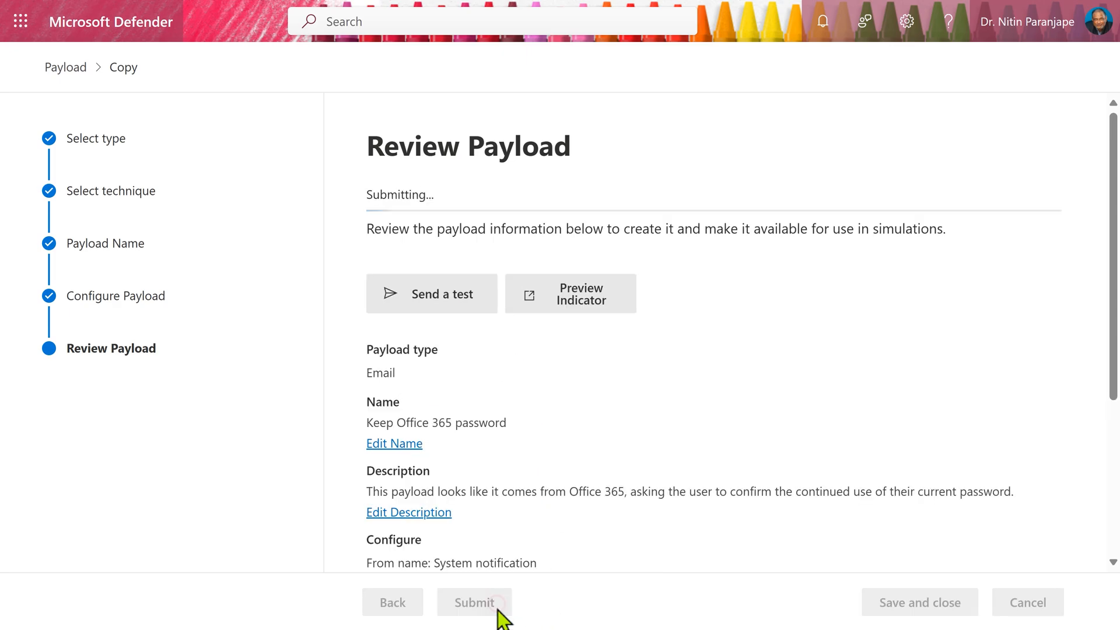
{"action": "left_click", "coordinate": [474, 602]}
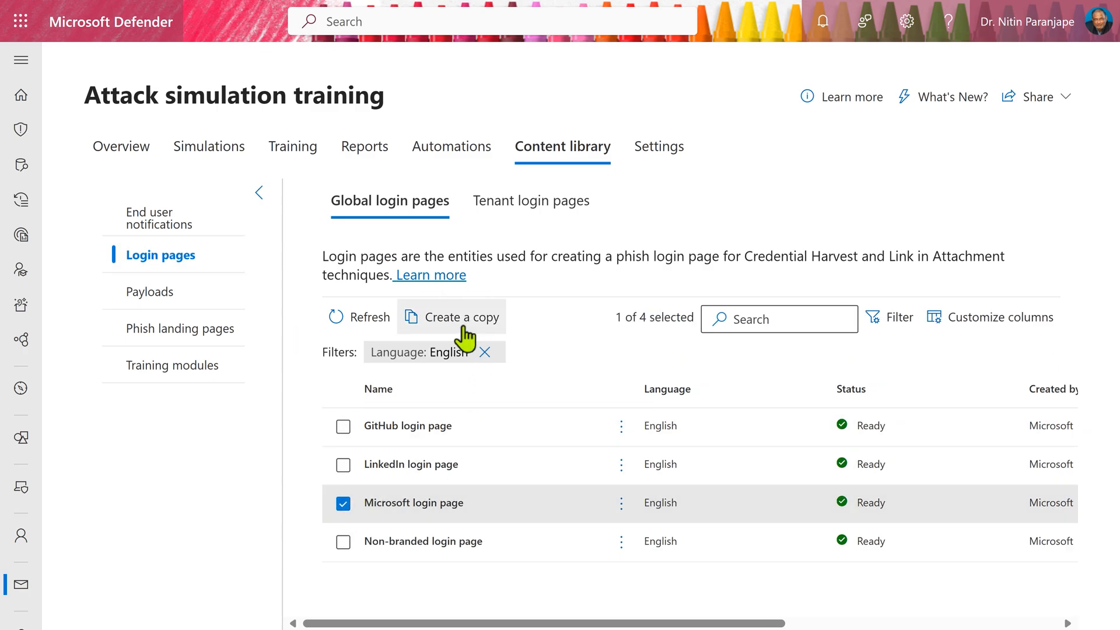
Make a copy of the Microsoft login page as a two-page login
{"action": "left_click", "coordinate": [460, 316]}
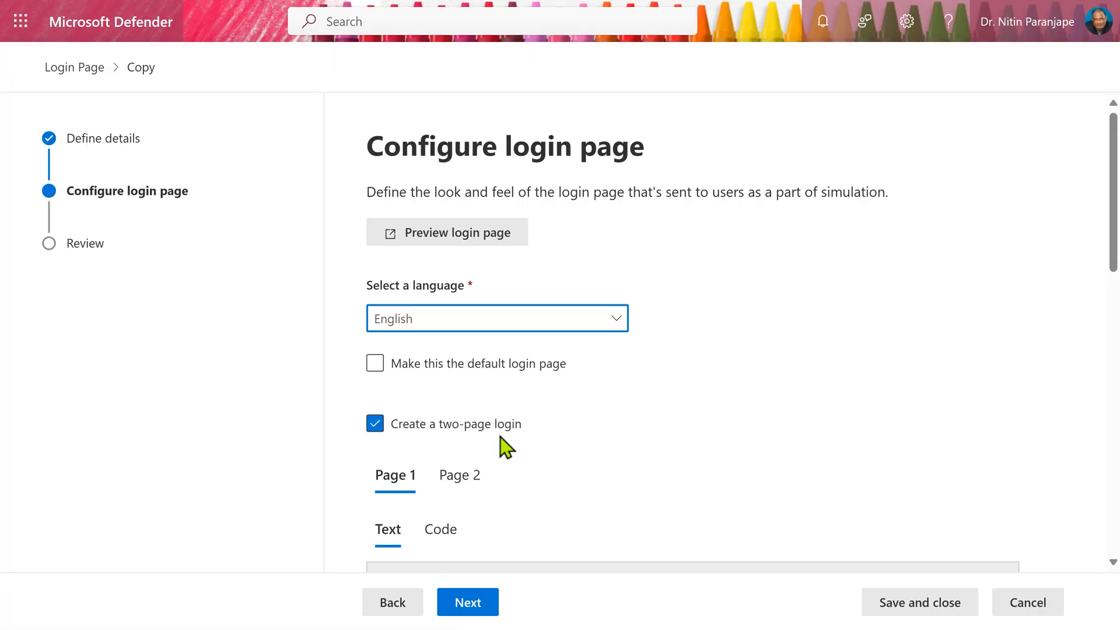
{"action": "scroll", "scroll_direction": "down", "scroll_amount": 3}
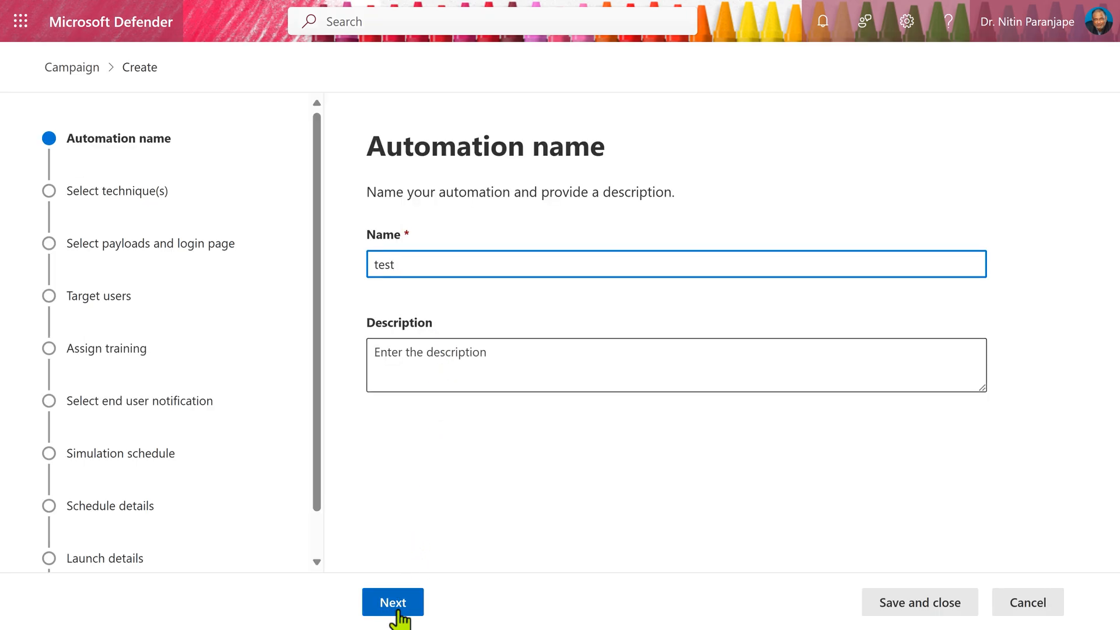
Advance the 'test' automation past naming toward its target users step
{"action": "left_click", "coordinate": [392, 601]}
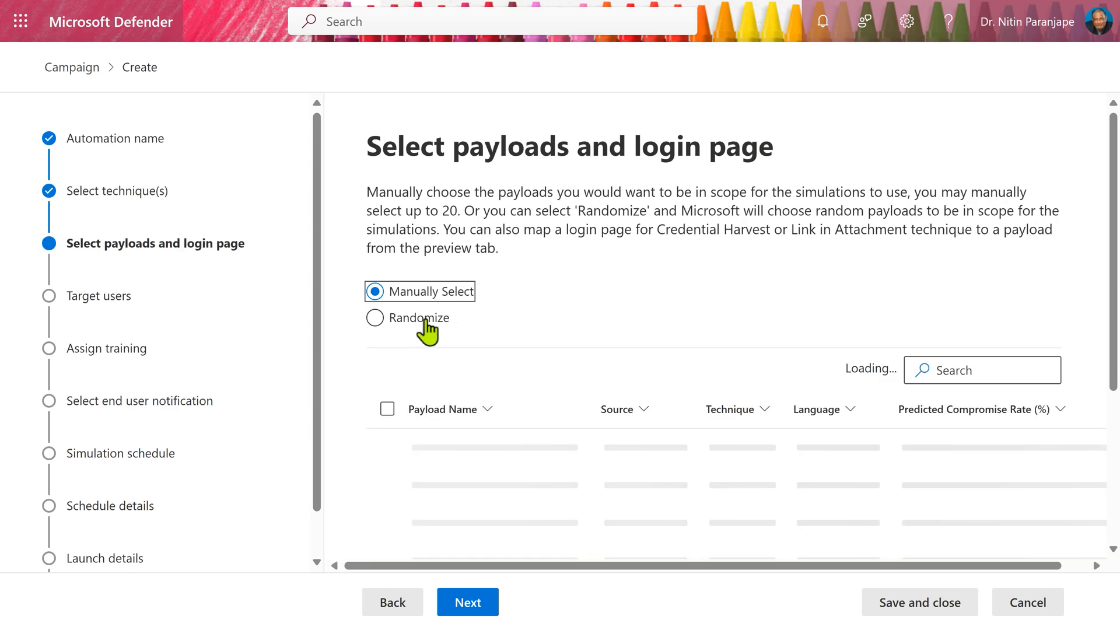
{"action": "left_click", "coordinate": [468, 602]}
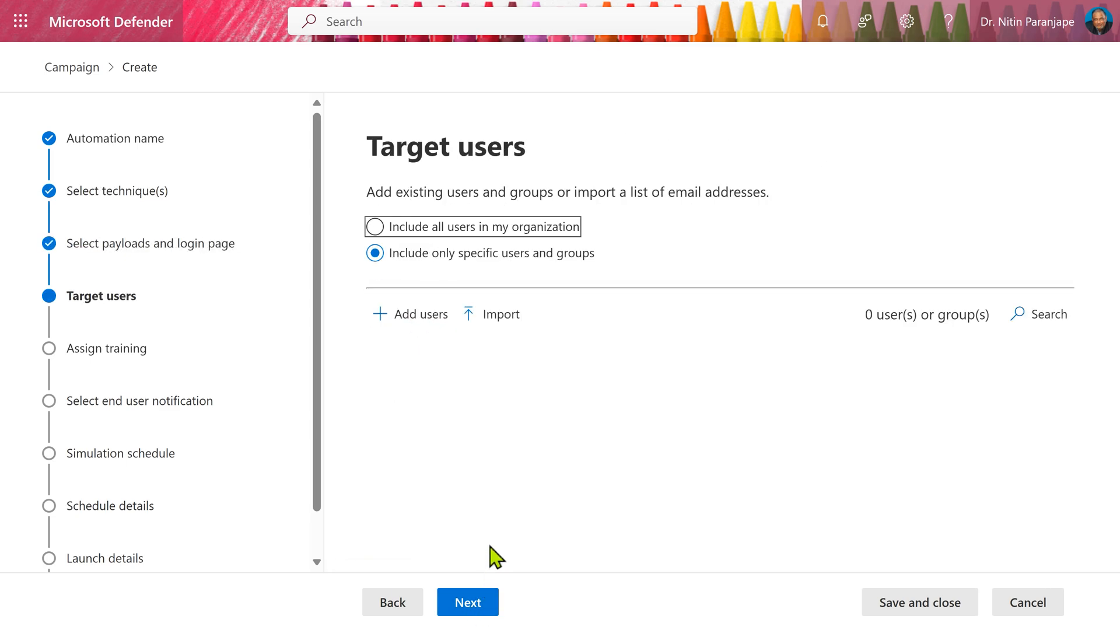
{"action": "mouse_move", "coordinate": [480, 522]}
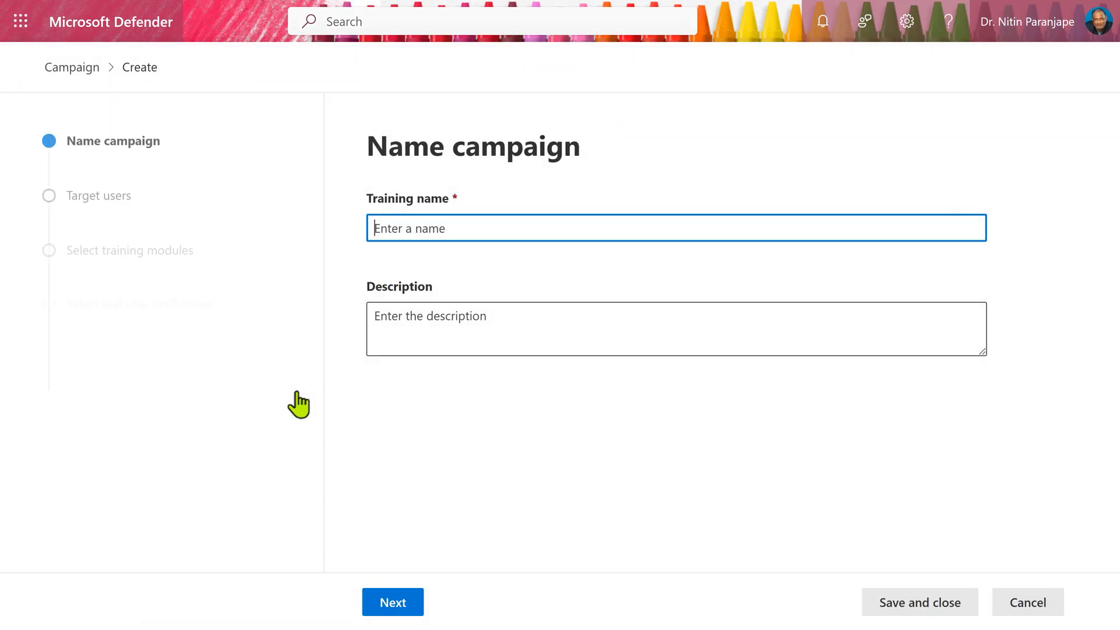
Reach the training modules step and filter the training catalog to English
{"action": "left_click", "coordinate": [392, 601]}
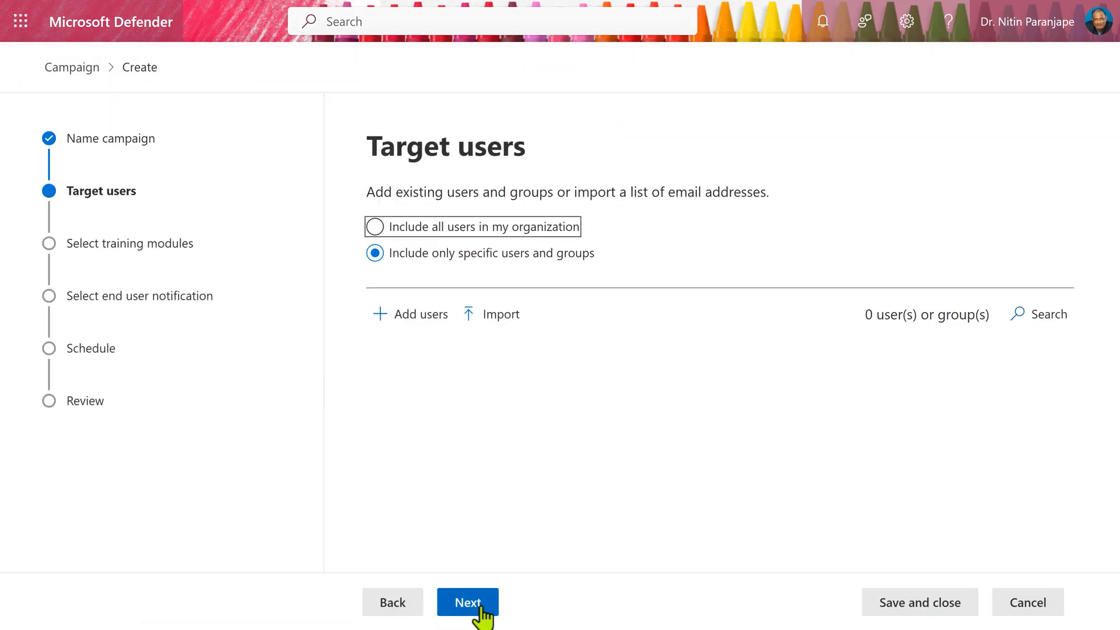
{"action": "left_click", "coordinate": [467, 602]}
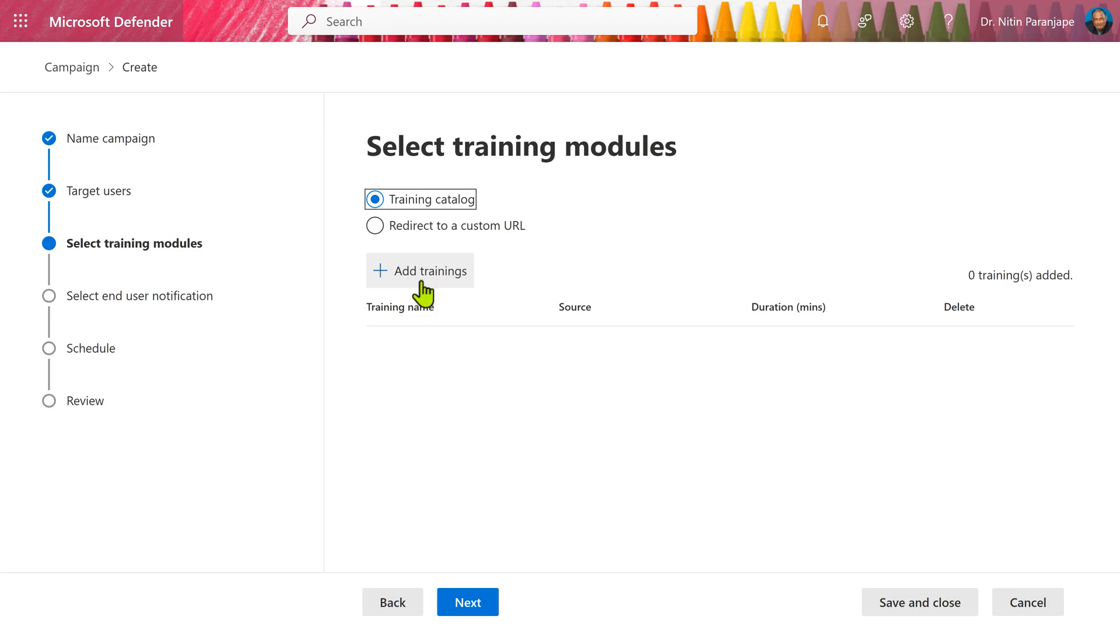
{"action": "left_click", "coordinate": [421, 269]}
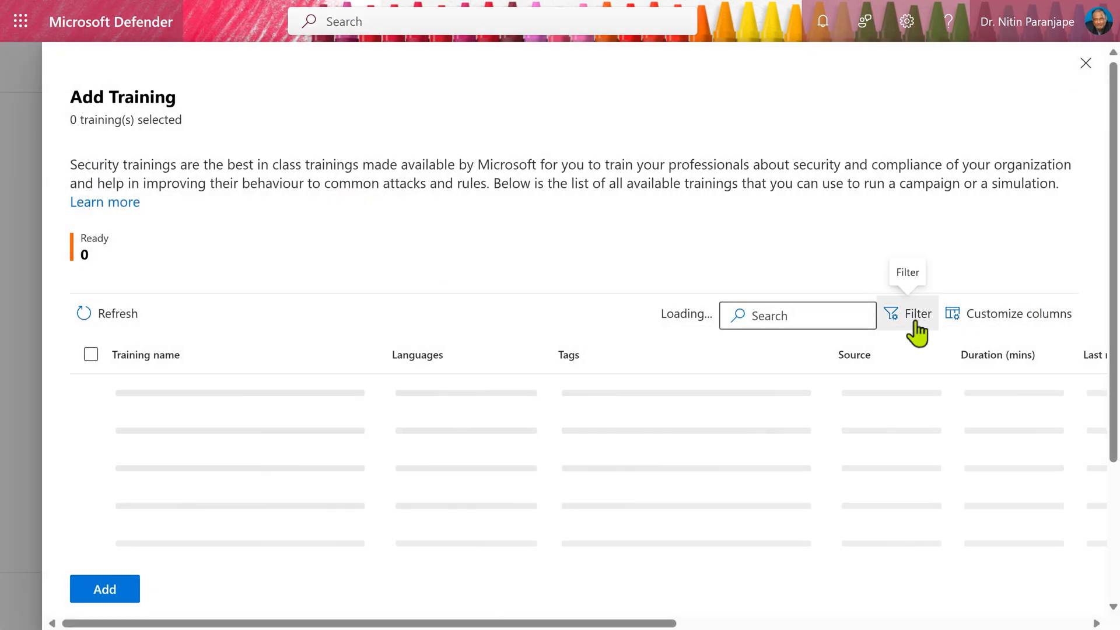
{"action": "left_click", "coordinate": [907, 313]}
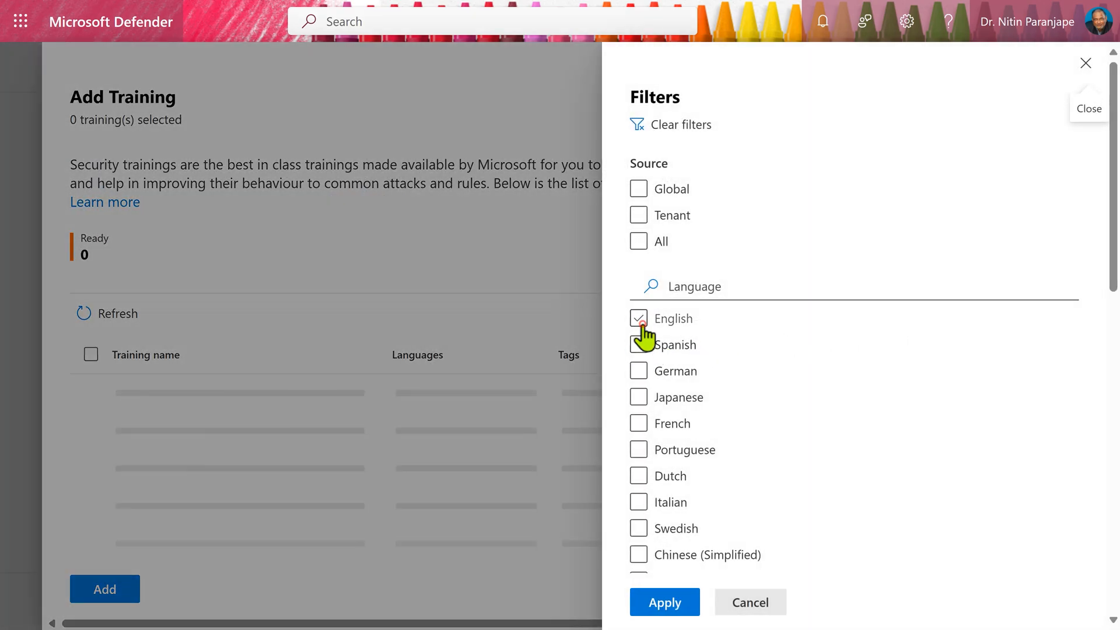
{"action": "left_click", "coordinate": [662, 602]}
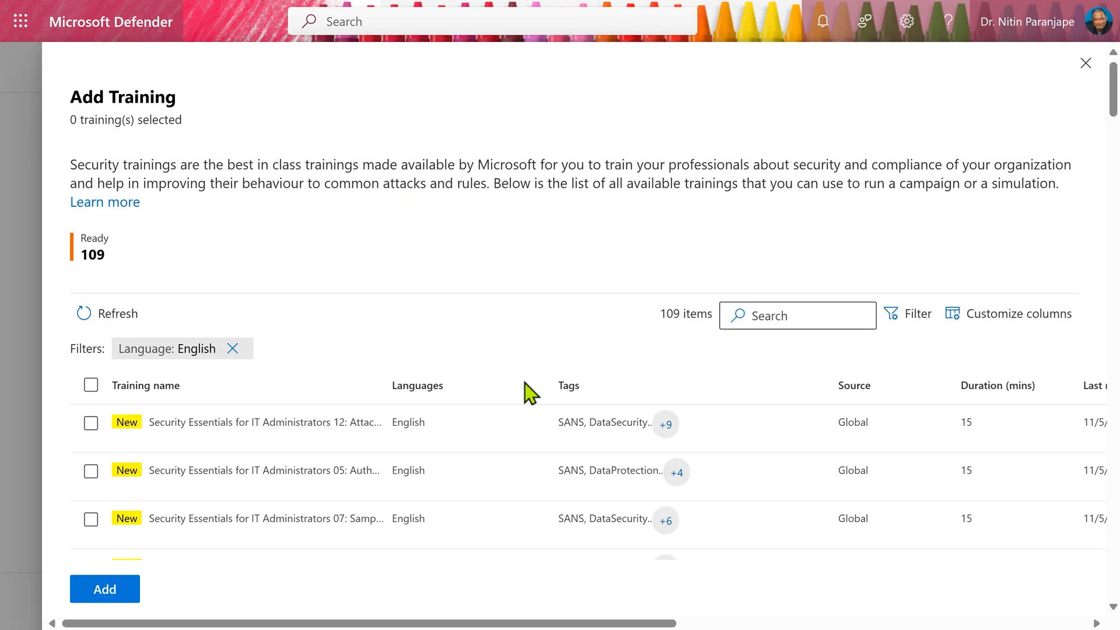
{"action": "mouse_move", "coordinate": [656, 351]}
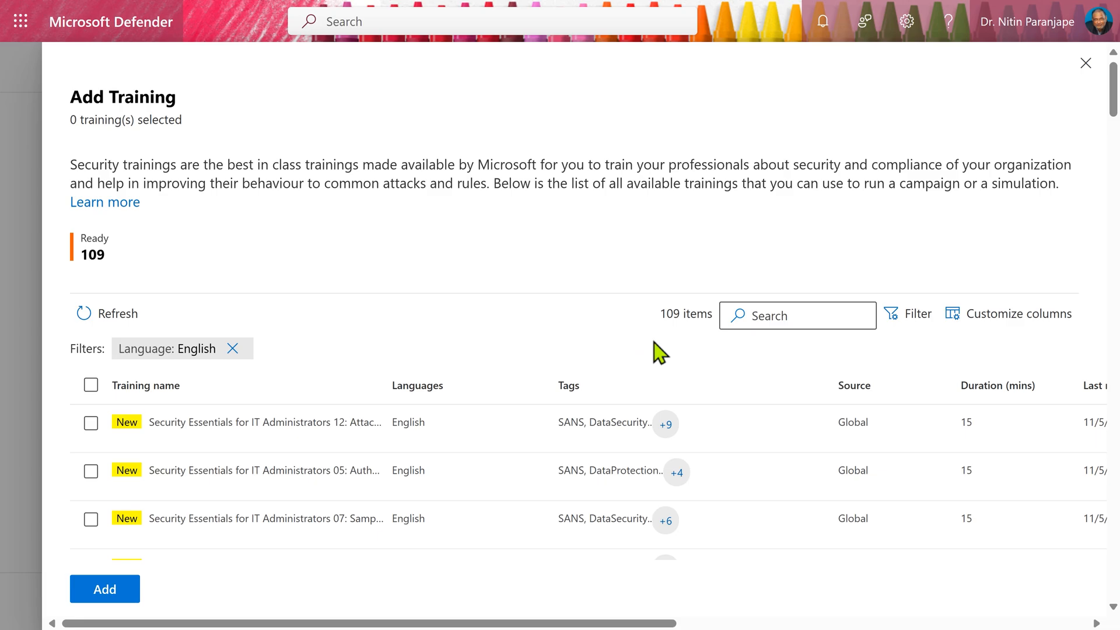
{"action": "mouse_move", "coordinate": [691, 341]}
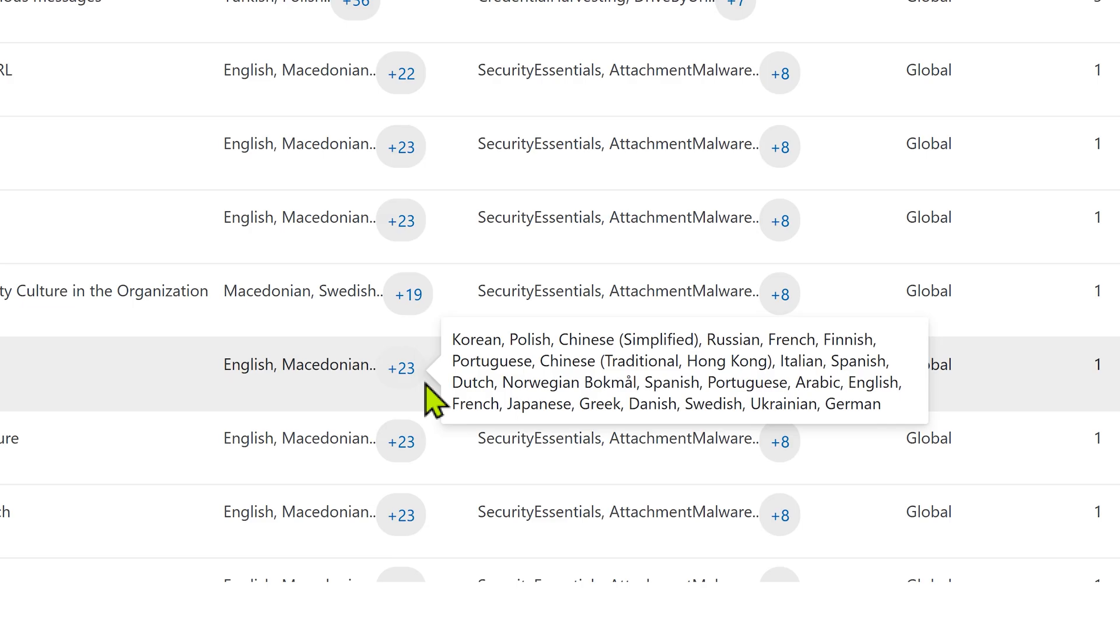
Add the Ransomware and Malicious Software trainings to the campaign
{"action": "left_click", "coordinate": [91, 391]}
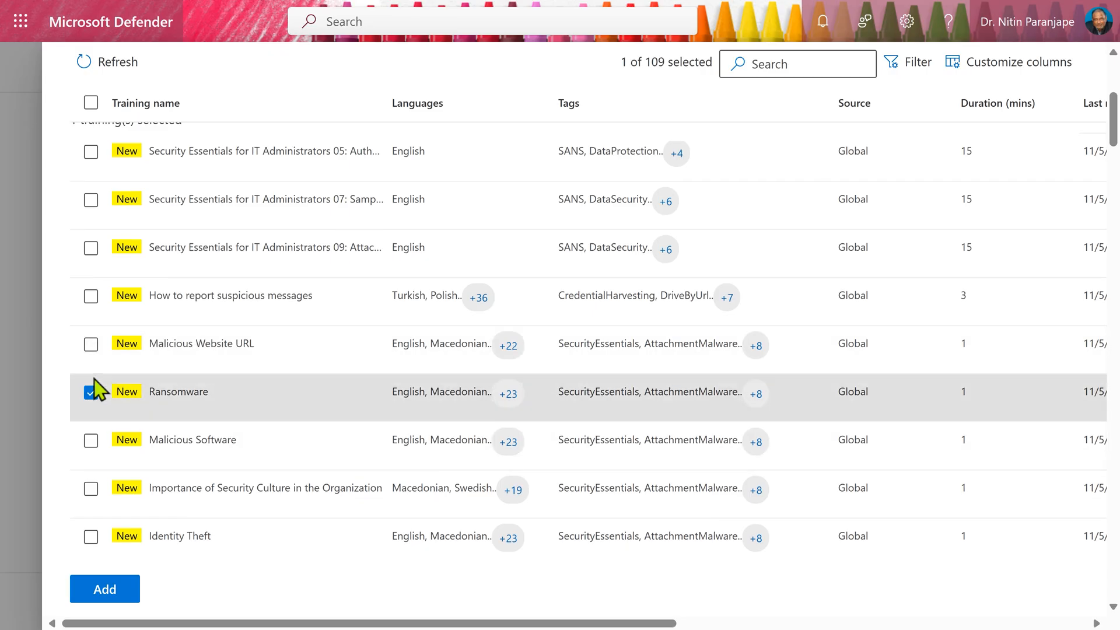
{"action": "left_click", "coordinate": [91, 441]}
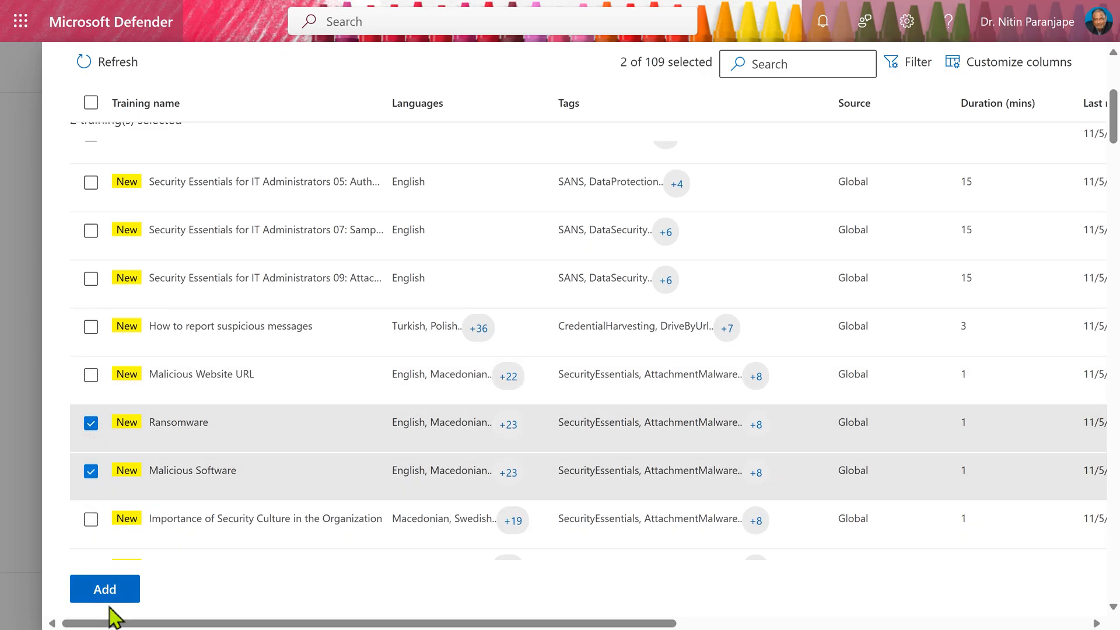
{"action": "left_click", "coordinate": [104, 588]}
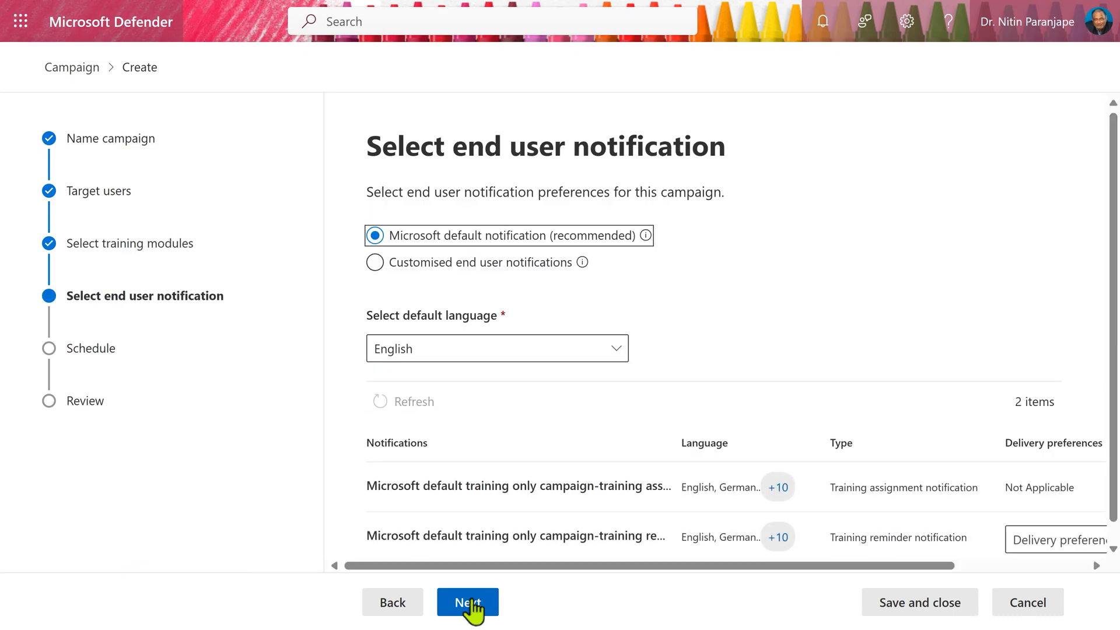
Set reminder delivery to twice a week and advance to the campaign review
{"action": "left_click", "coordinate": [1058, 539]}
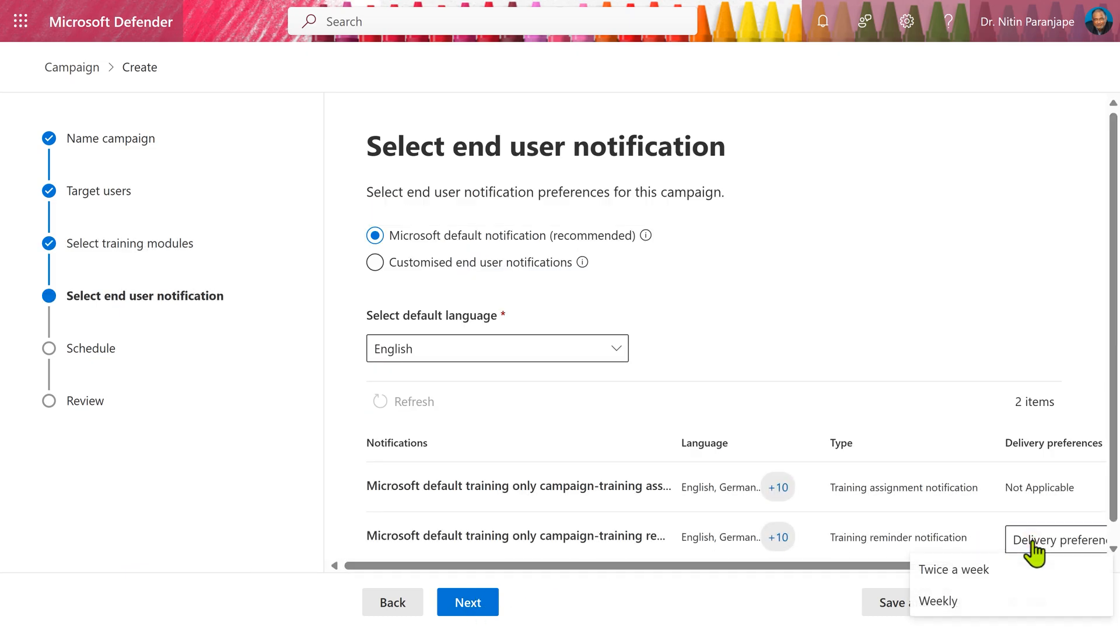
{"action": "left_click", "coordinate": [953, 569]}
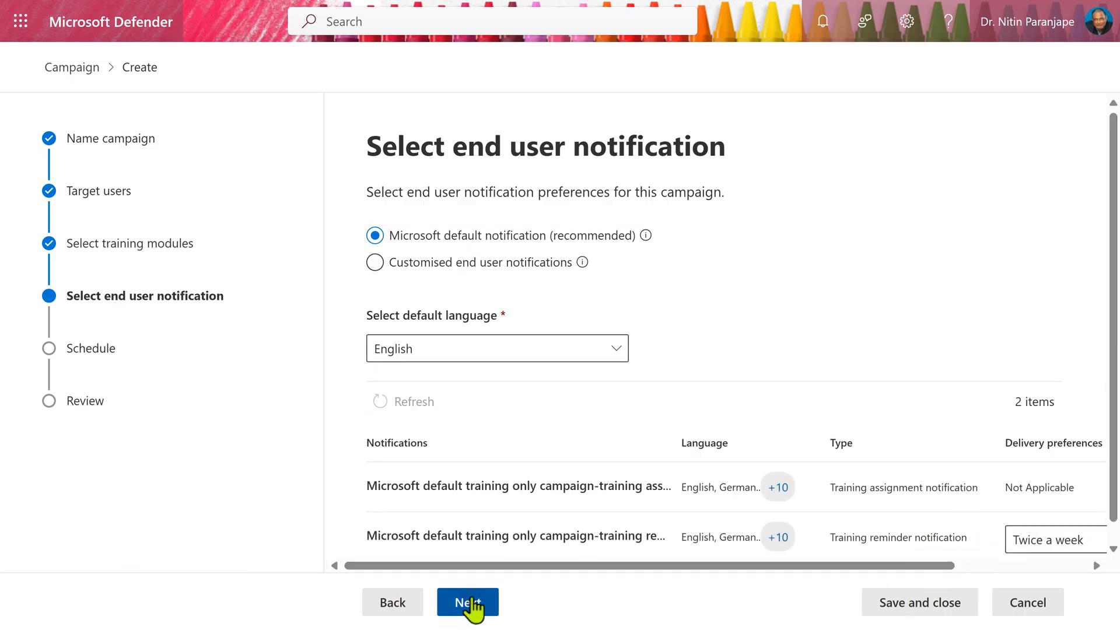
{"action": "left_click", "coordinate": [466, 601]}
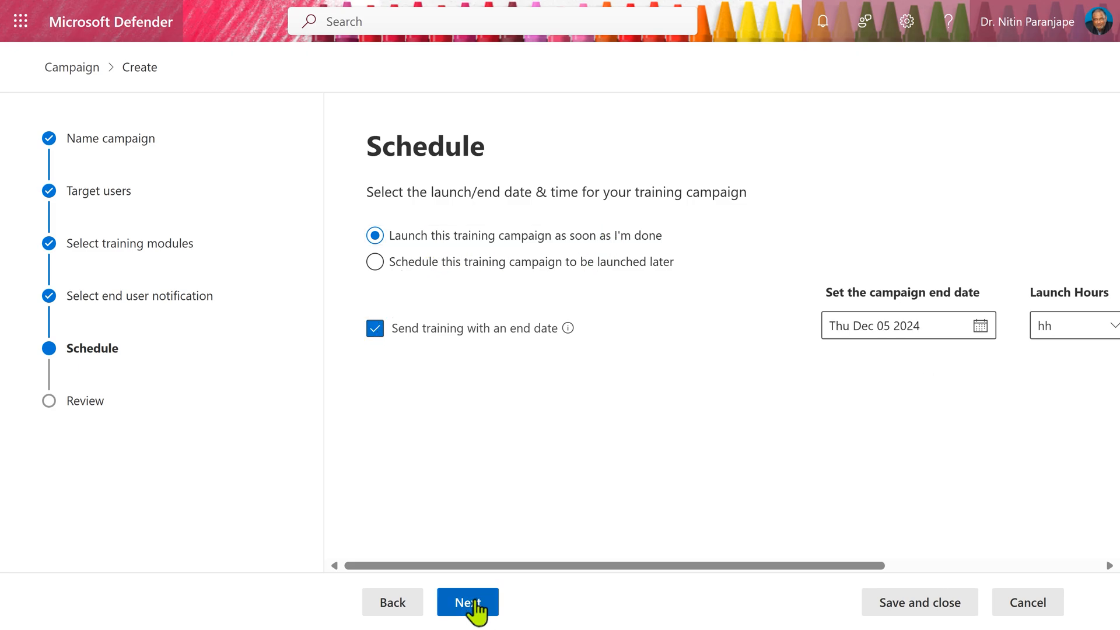
{"action": "left_click", "coordinate": [468, 602]}
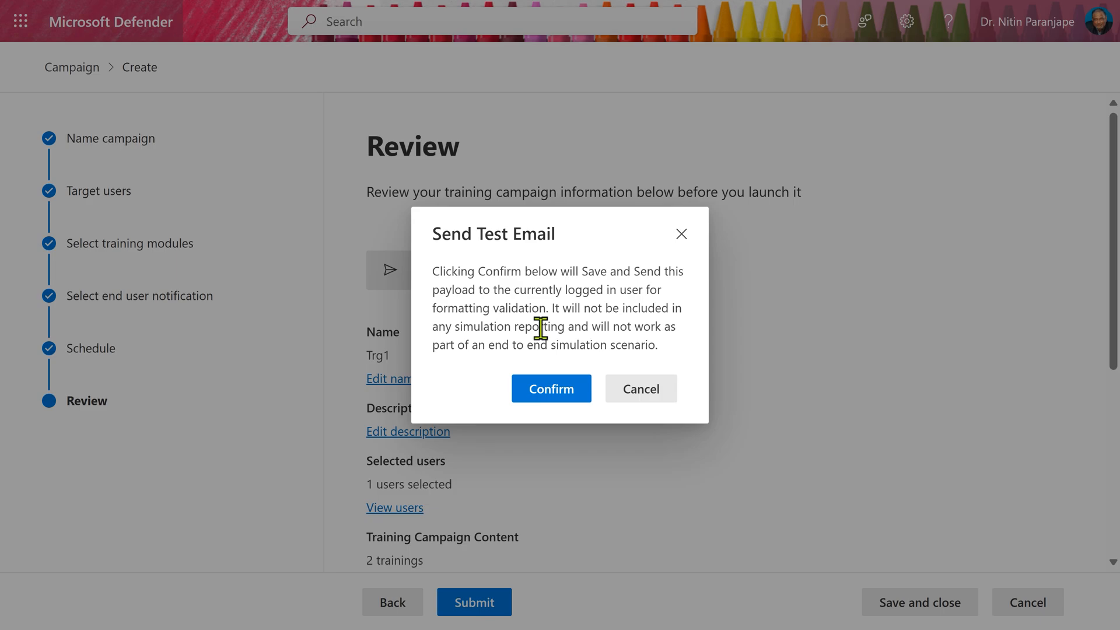
Send a test email and open the assigned Ransomware training from Outlook
{"action": "left_click", "coordinate": [550, 388]}
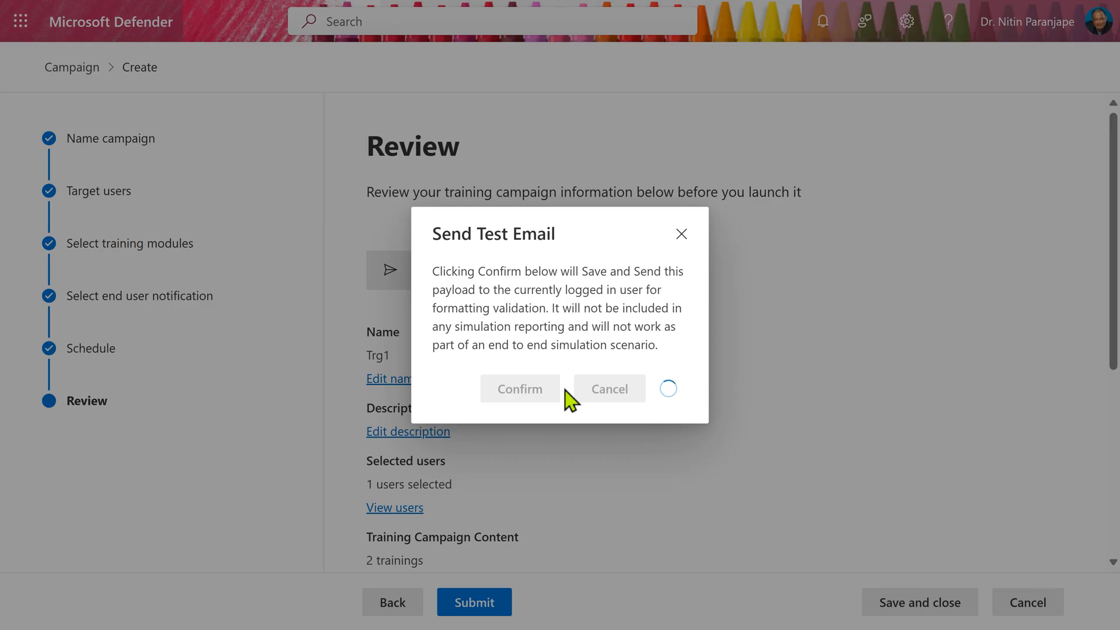
{"action": "left_click", "coordinate": [519, 388]}
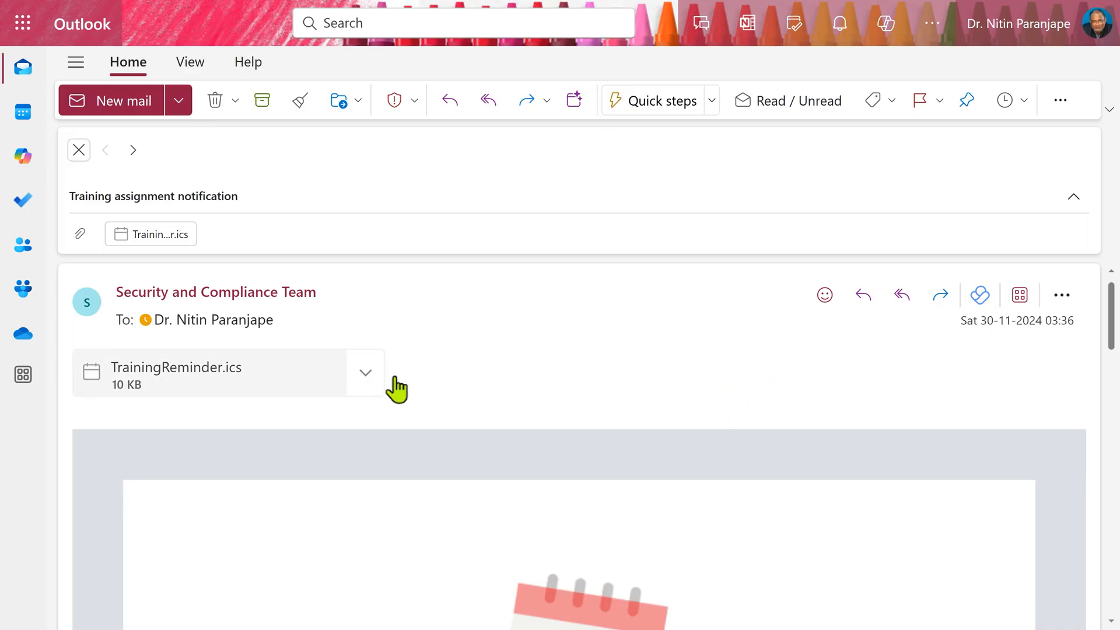
{"action": "scroll", "scroll_direction": "down", "scroll_amount": 3}
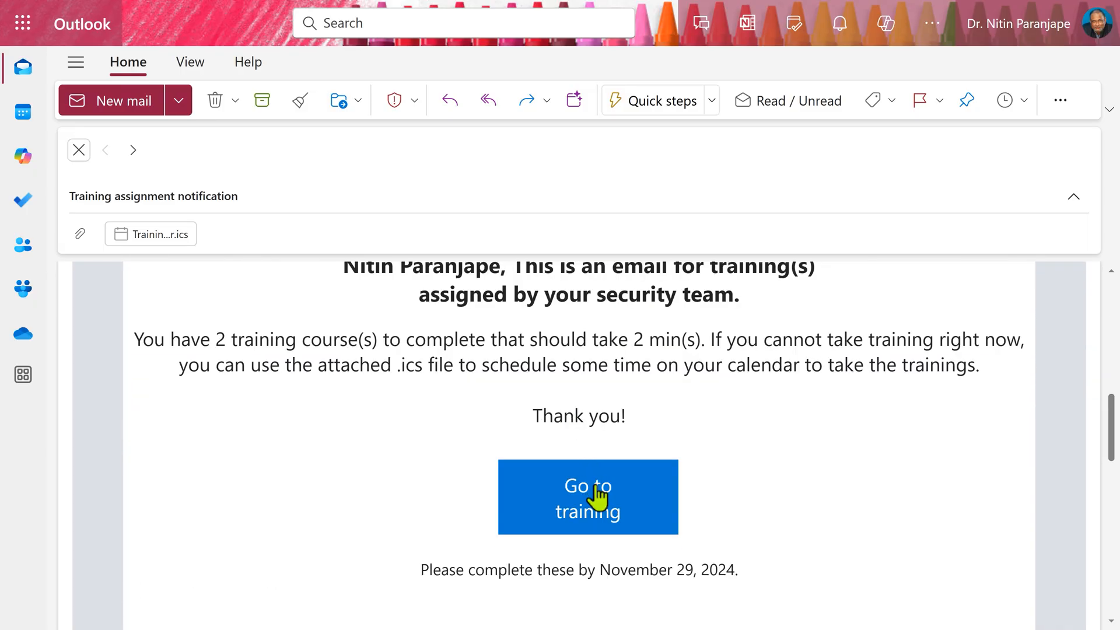
{"action": "left_click", "coordinate": [587, 497]}
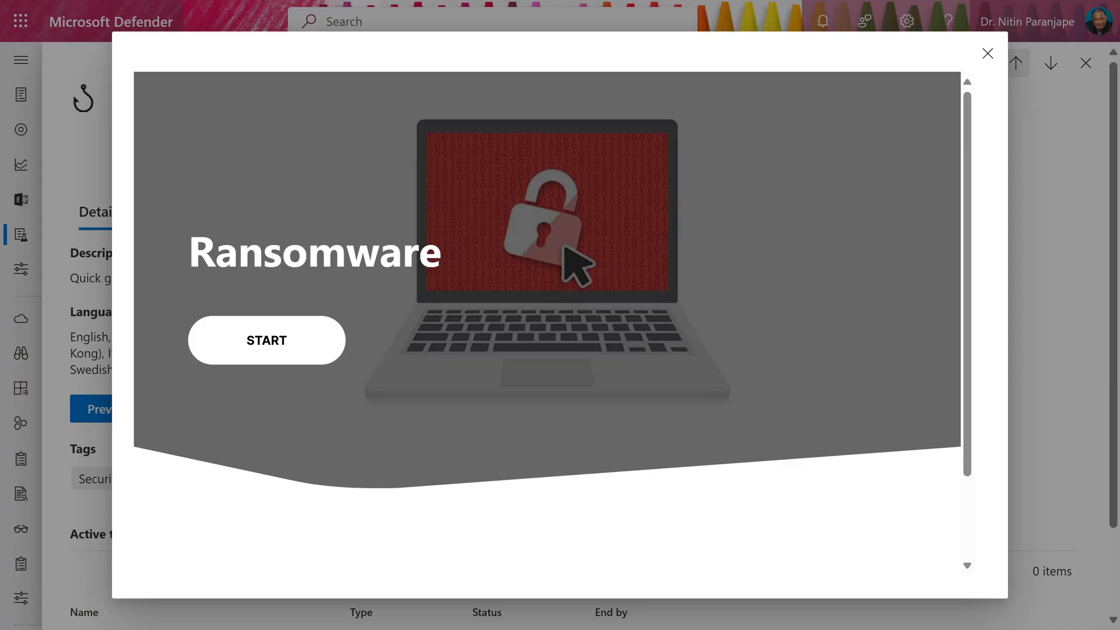